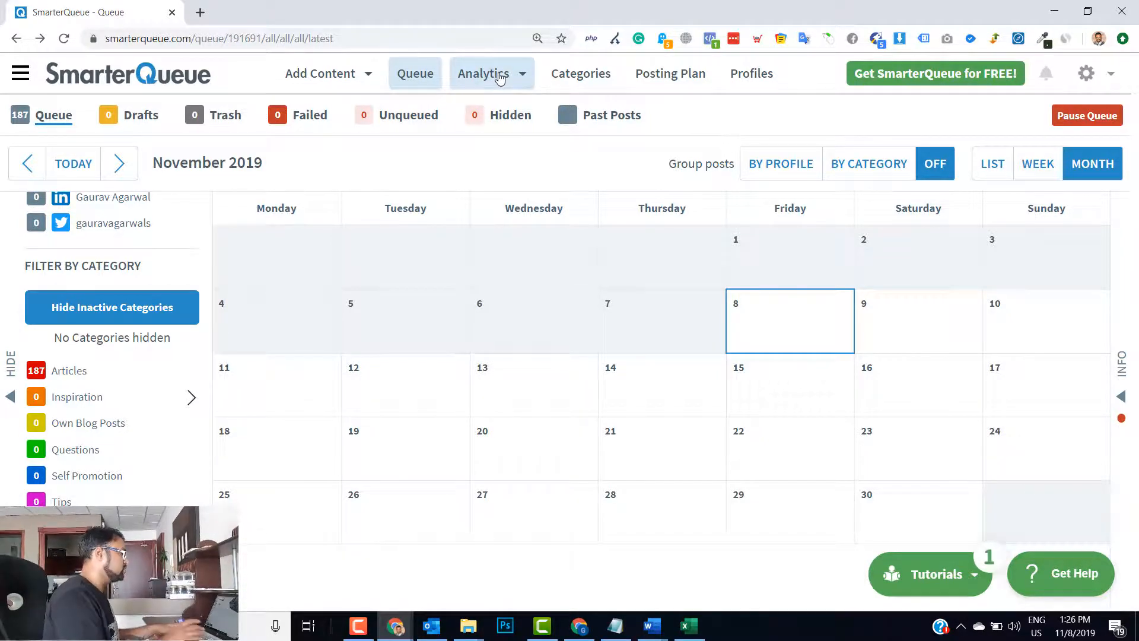
Choose Analyse Social Profiles from the Analytics menu.
{"action": "left_click", "coordinate": [490, 73]}
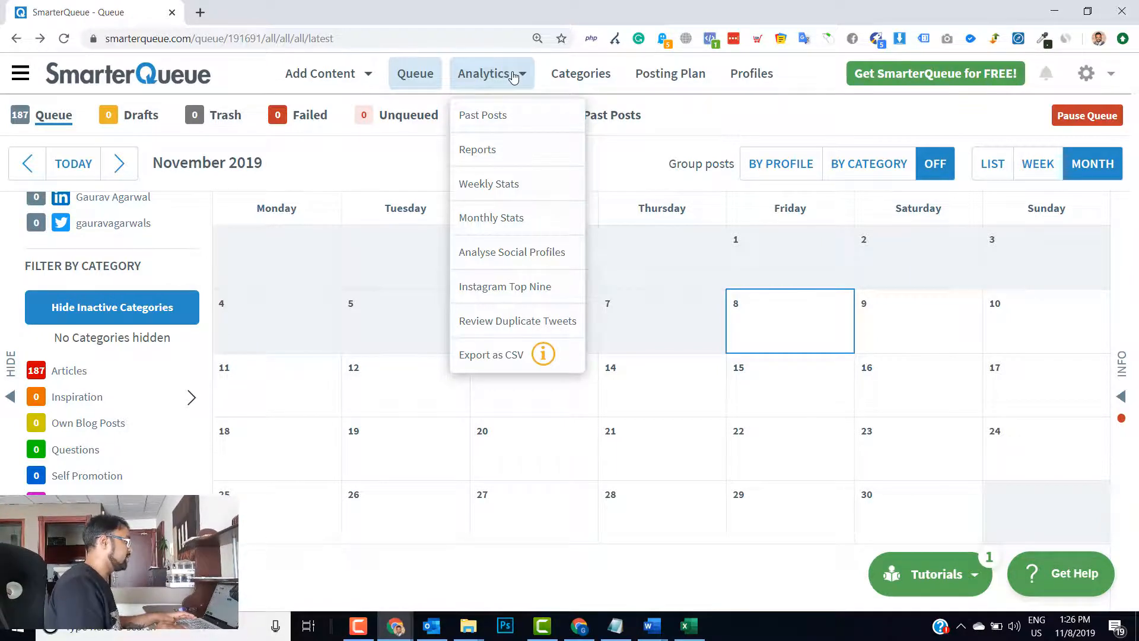
{"action": "mouse_move", "coordinate": [500, 257]}
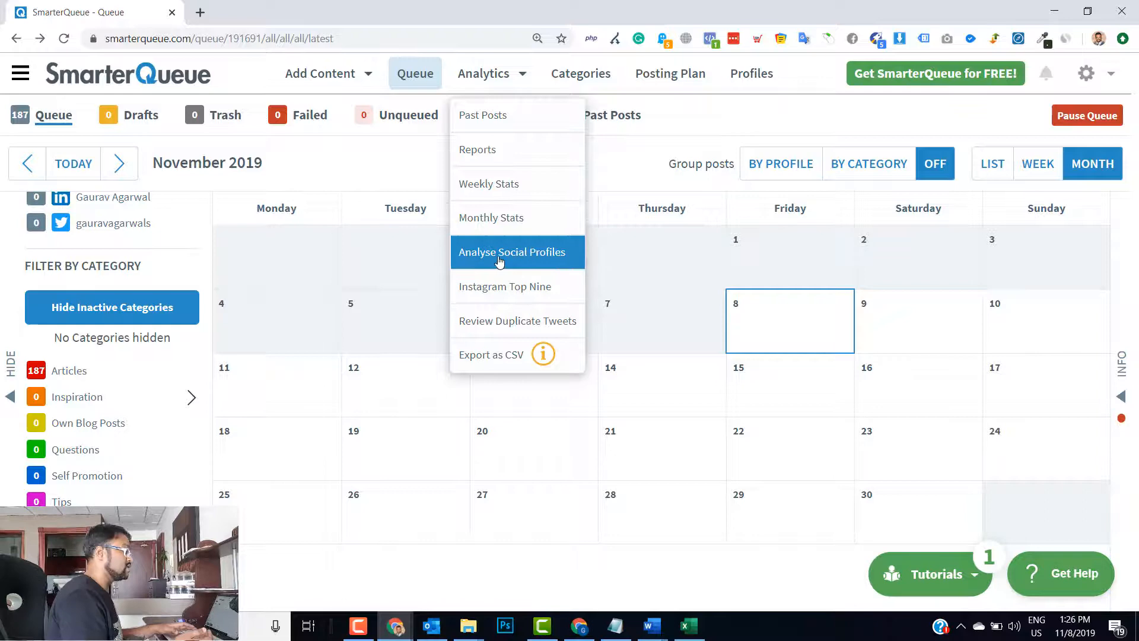
{"action": "left_click", "coordinate": [512, 252]}
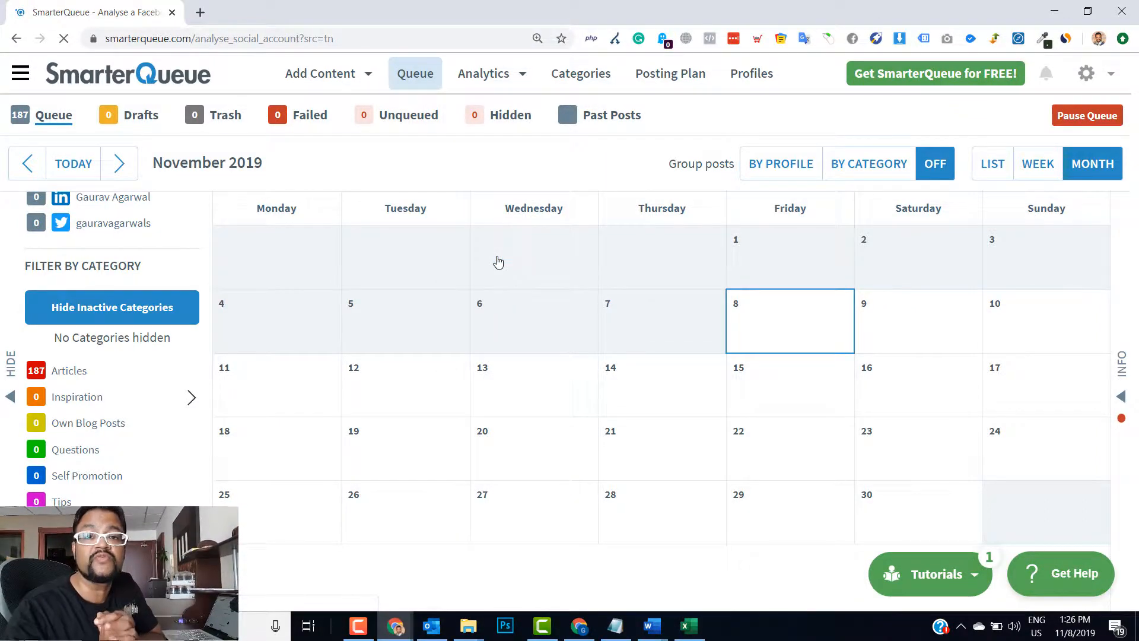
Analyse Sony's Facebook page, chosen from suggestions, over the Last 3 Months.
{"action": "left_click", "coordinate": [483, 73]}
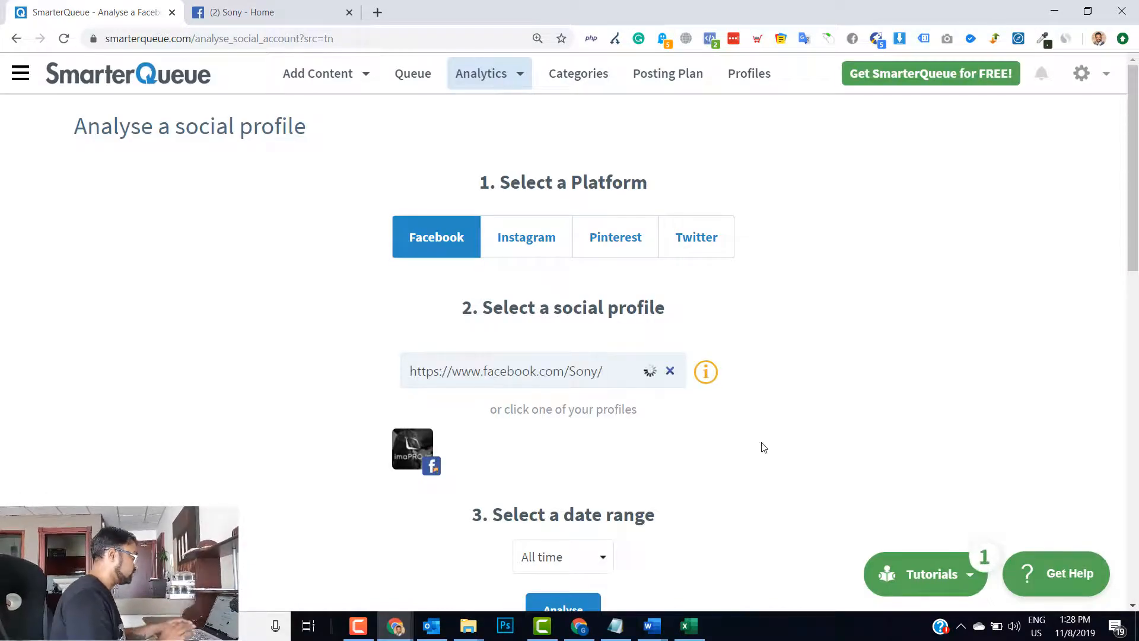
{"action": "left_click", "coordinate": [540, 372]}
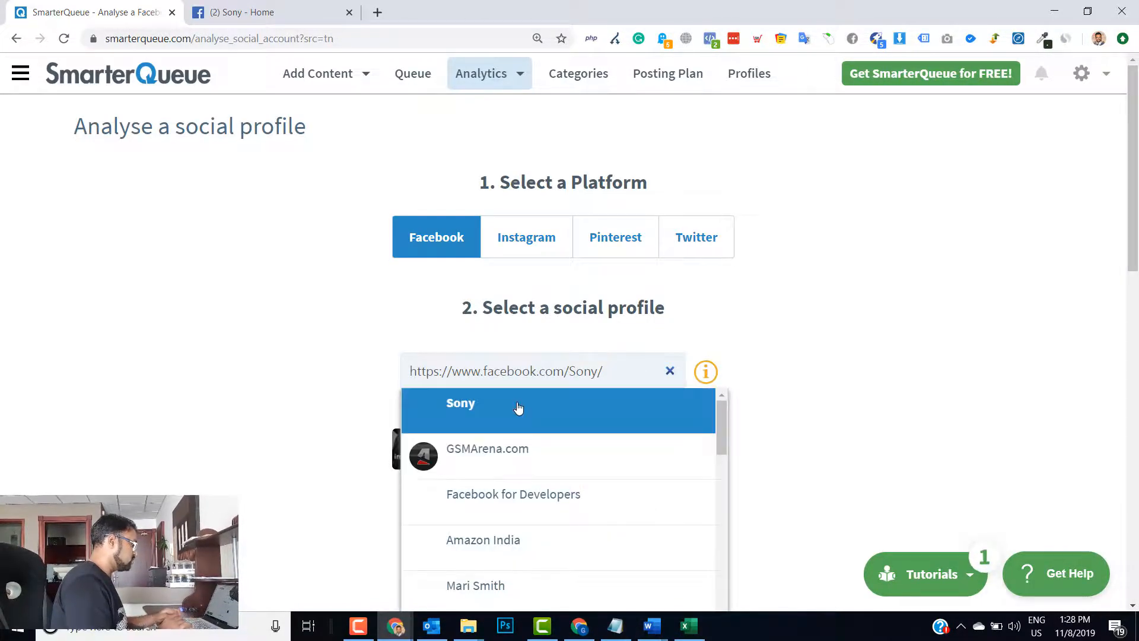
{"action": "left_click", "coordinate": [460, 403]}
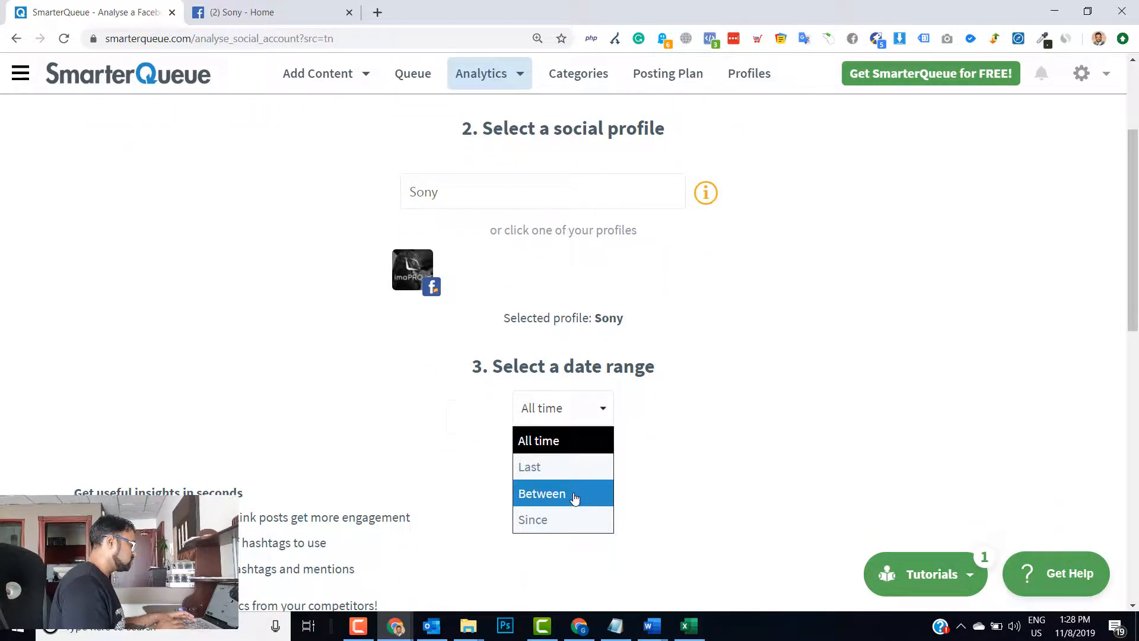
{"action": "left_click", "coordinate": [529, 467]}
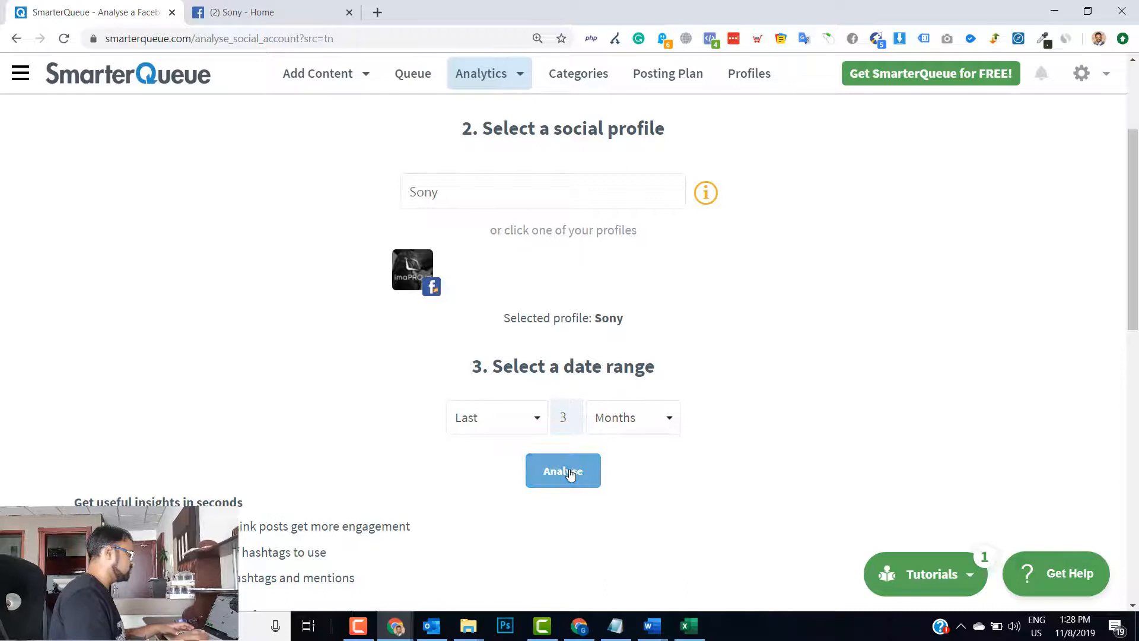
{"action": "left_click", "coordinate": [563, 471]}
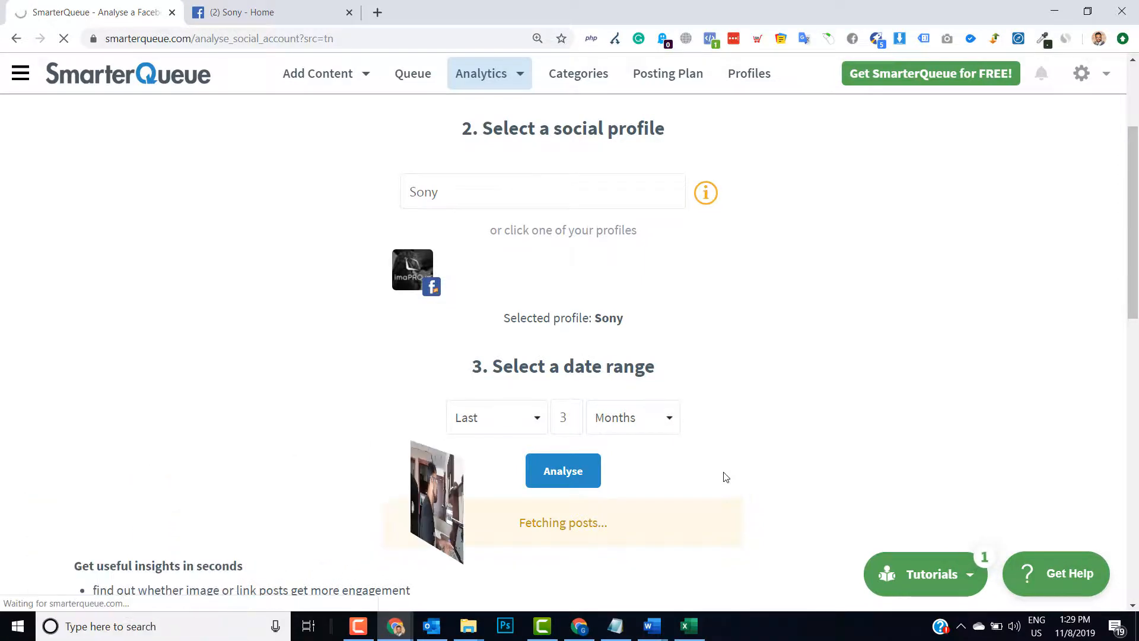
Review the finished Overview: 122 posts averaging 4.7k likes, plus the Publisher table.
{"action": "left_click", "coordinate": [563, 471]}
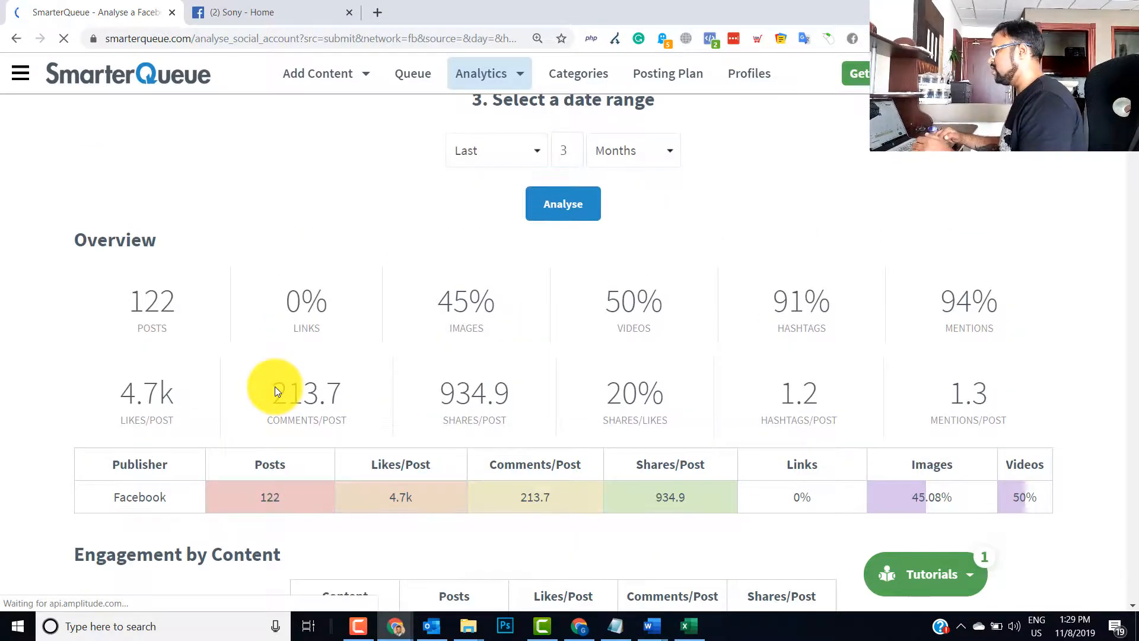
{"action": "scroll", "scroll_direction": "down", "scroll_amount": 3}
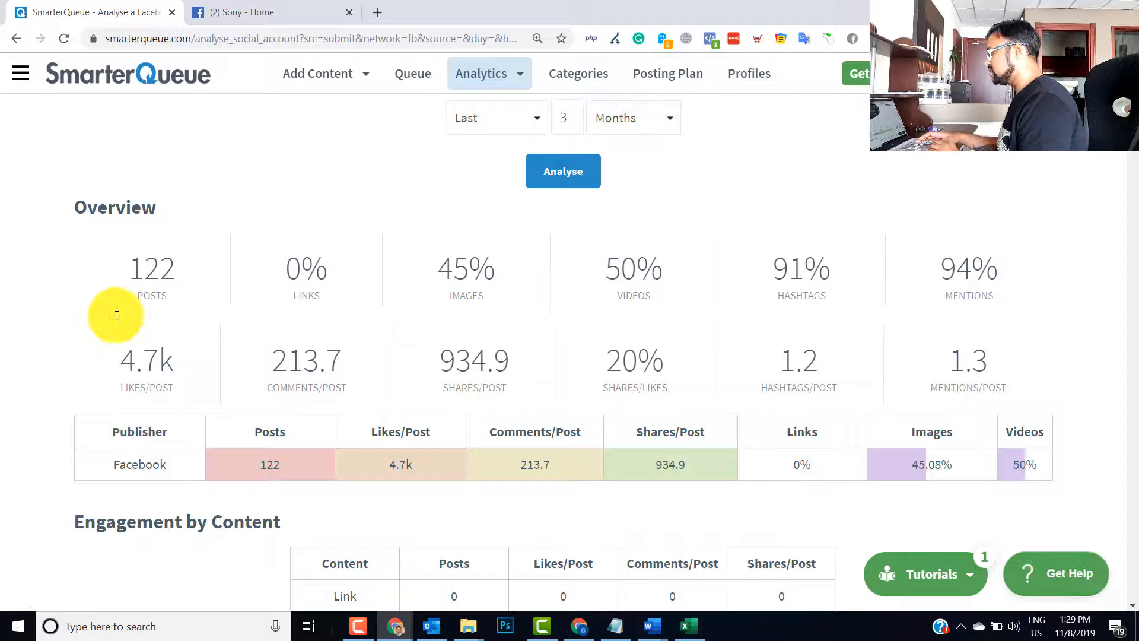
{"action": "mouse_move", "coordinate": [118, 366]}
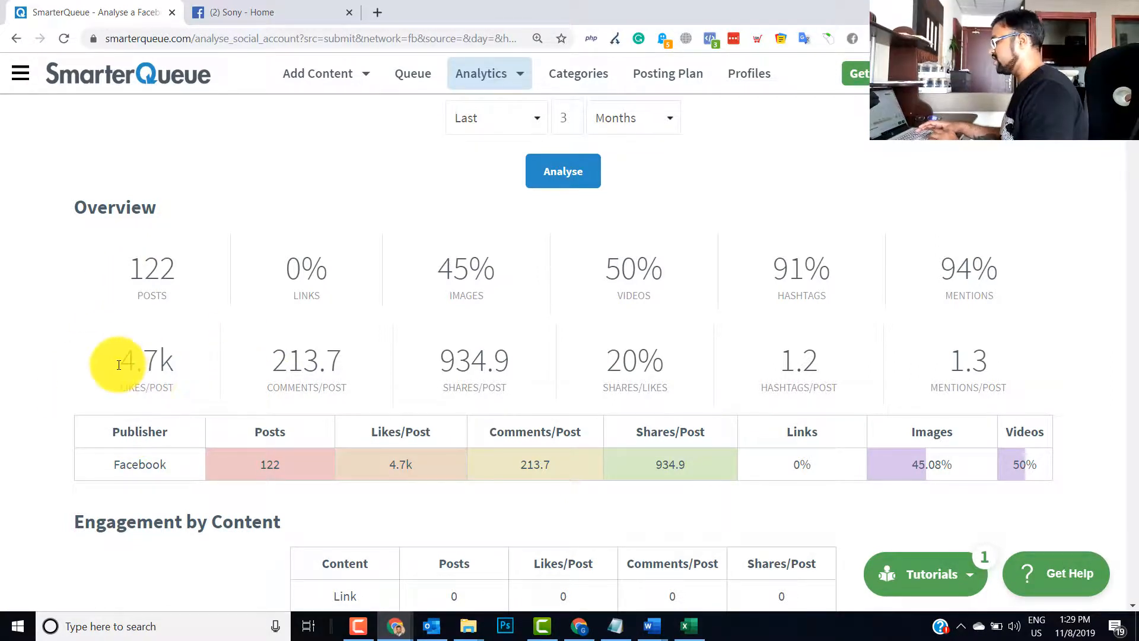
{"action": "mouse_move", "coordinate": [379, 366]}
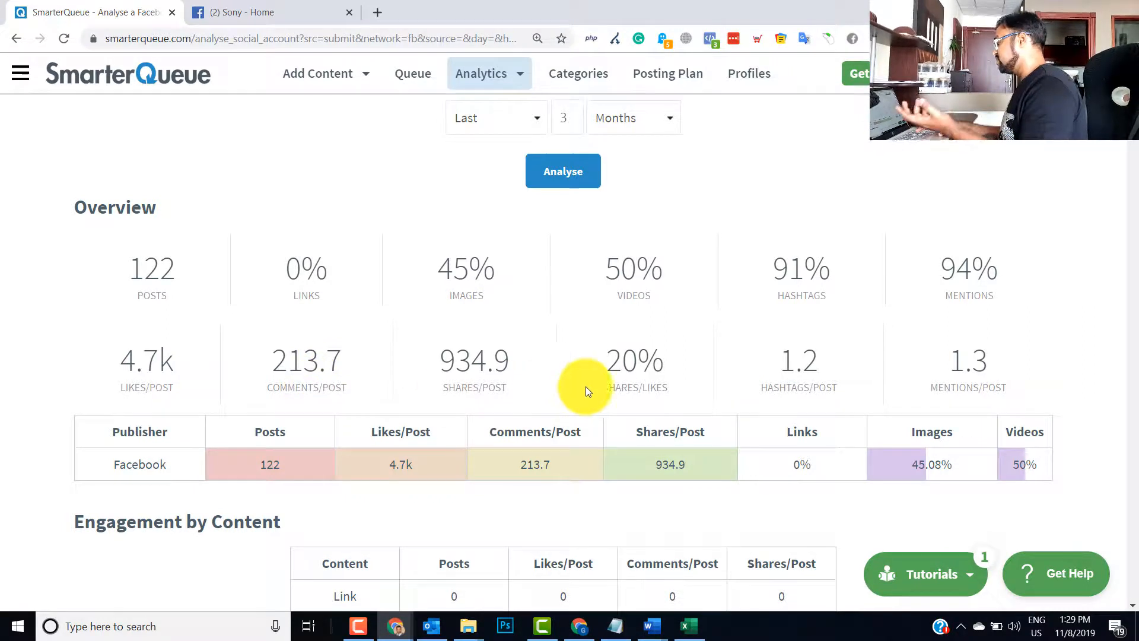
{"action": "mouse_move", "coordinate": [522, 389]}
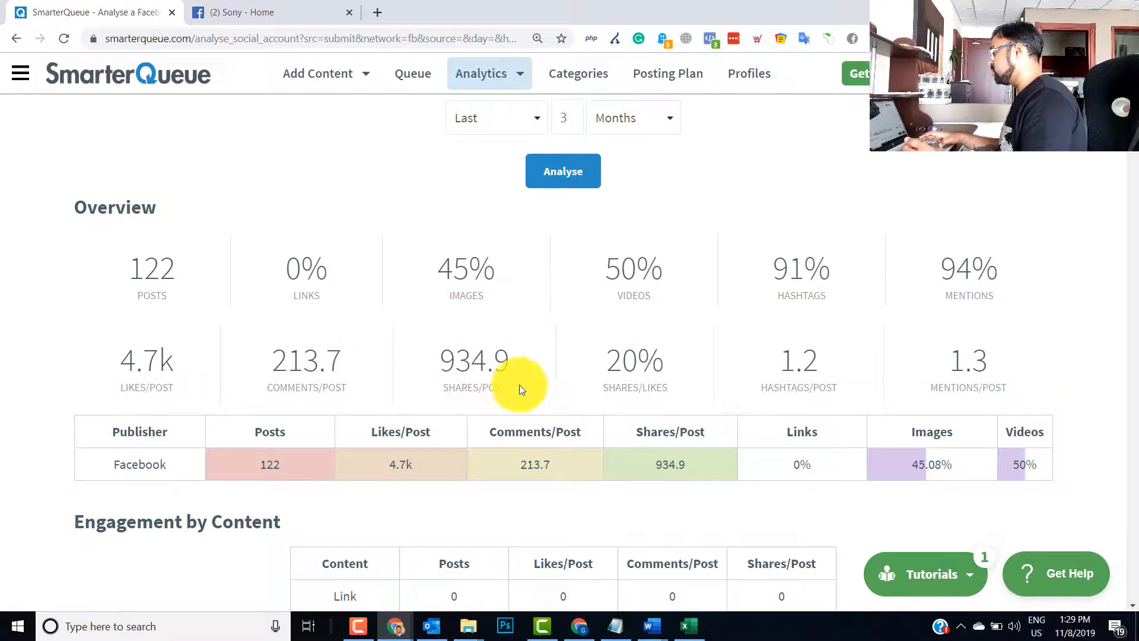
{"action": "mouse_move", "coordinate": [616, 323]}
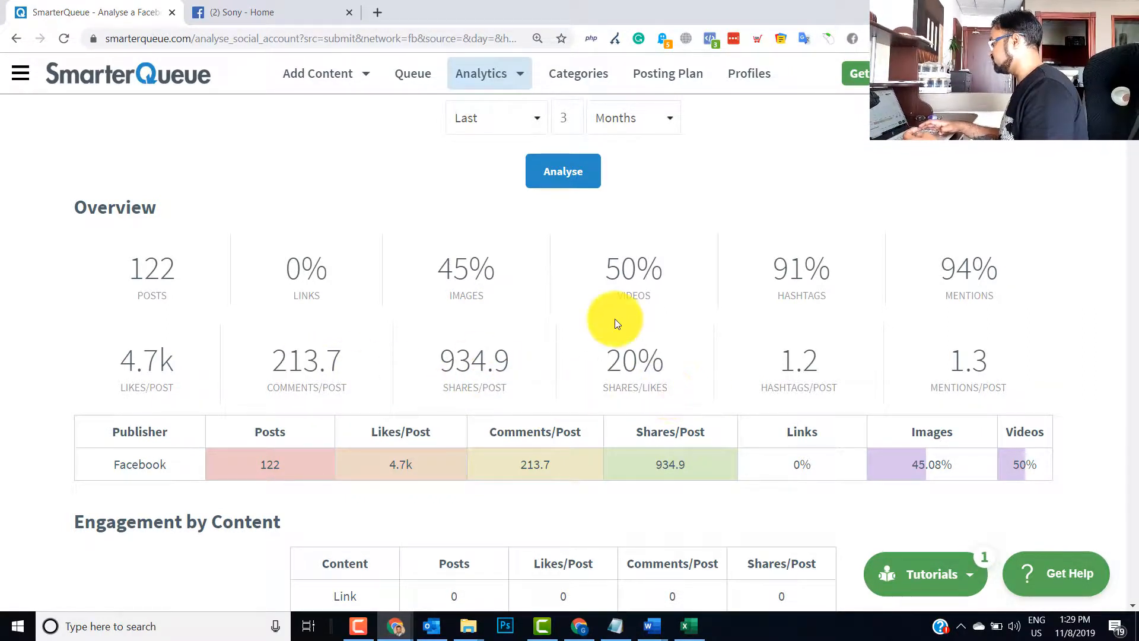
{"action": "mouse_move", "coordinate": [792, 250]}
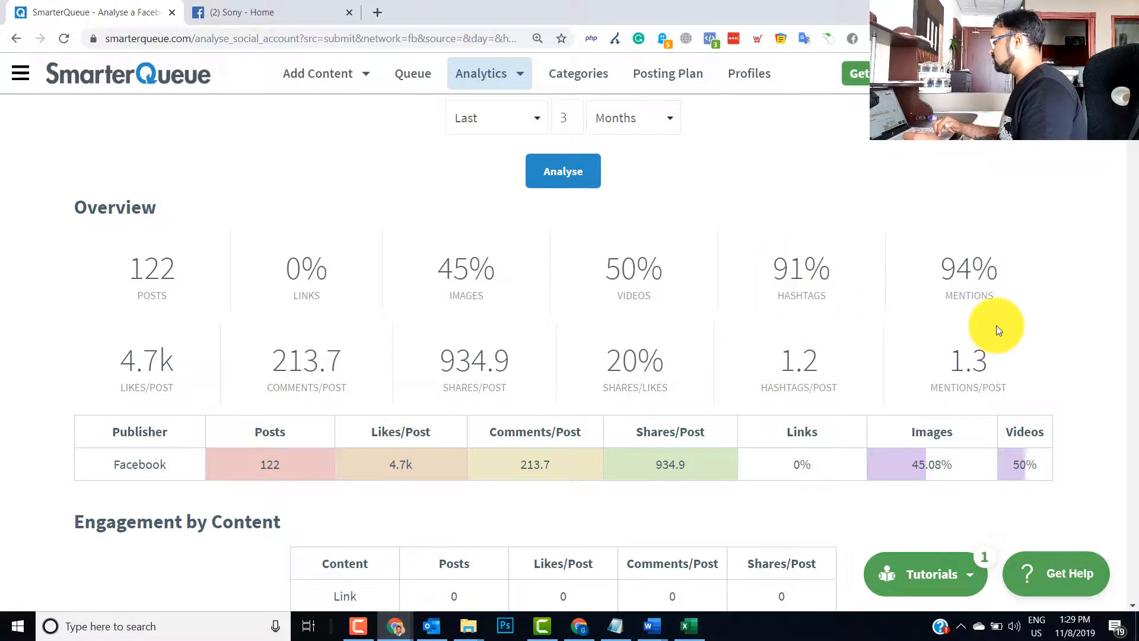
{"action": "scroll", "scroll_direction": "down", "scroll_amount": 3}
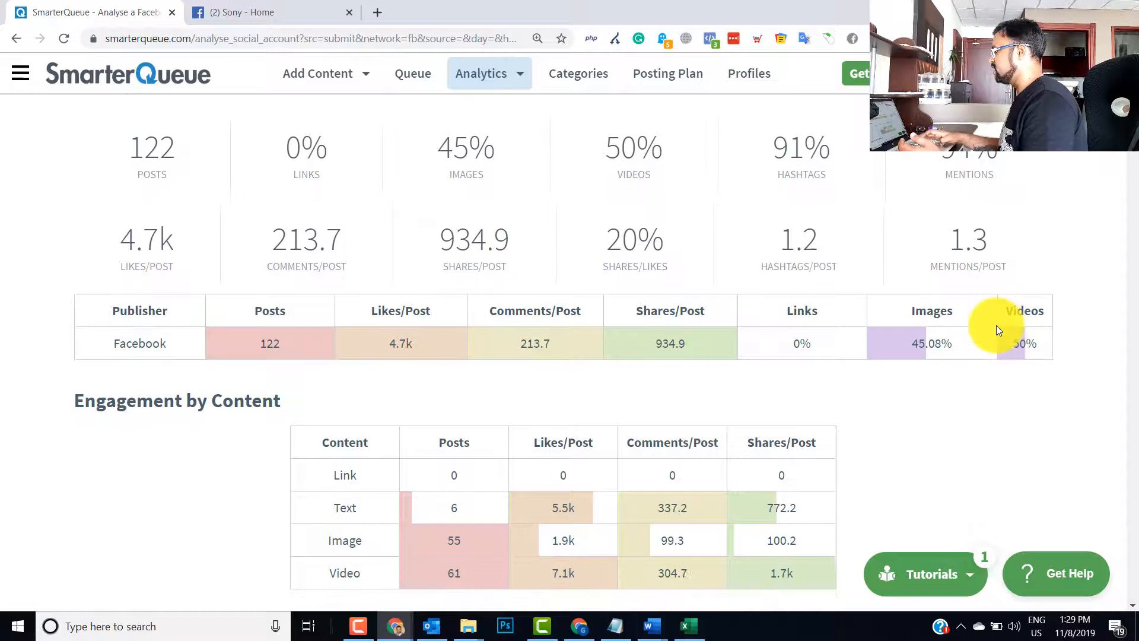
Scroll to Engagement by Content, Engagement vs Number of Hashtags, and top hashtags (#sonyaudio).
{"action": "scroll", "scroll_direction": "down", "scroll_amount": 3}
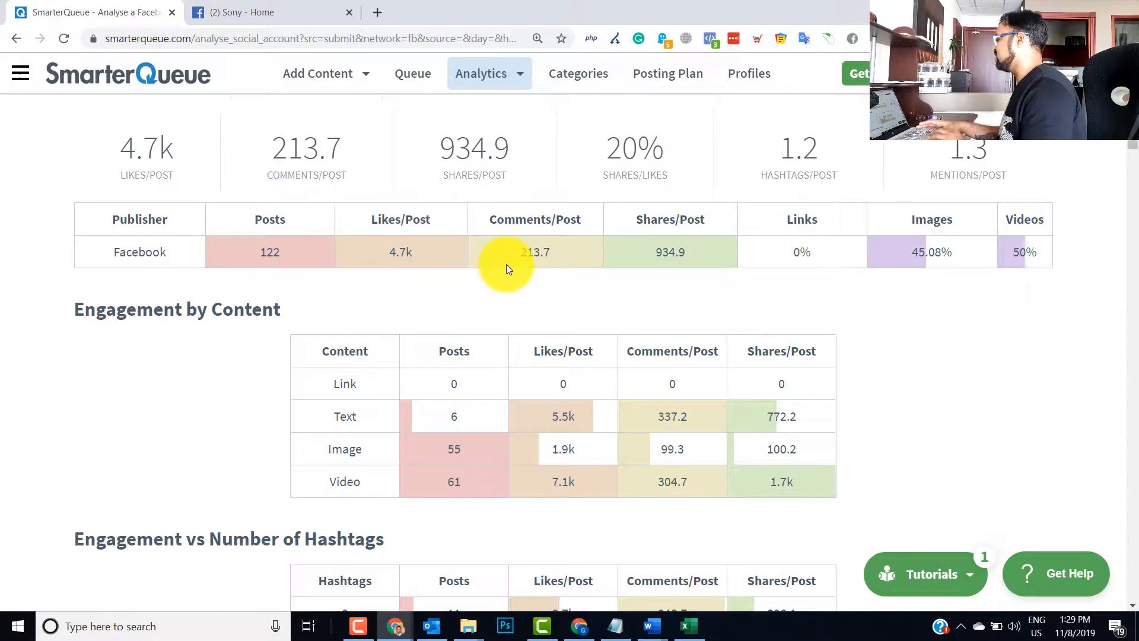
{"action": "mouse_move", "coordinate": [847, 313]}
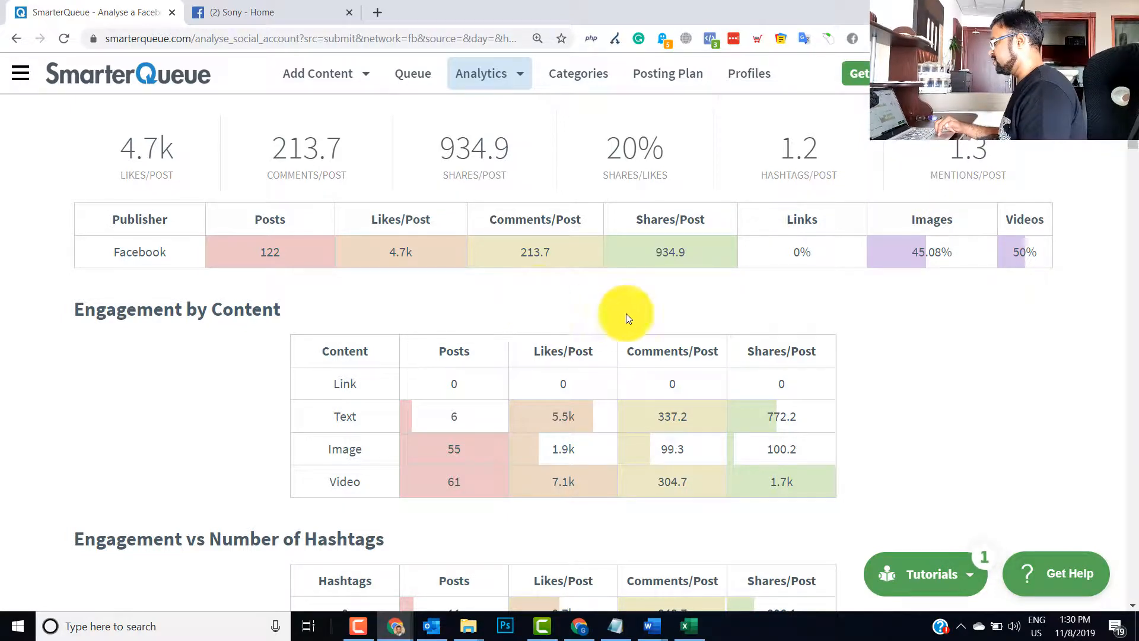
{"action": "scroll", "scroll_direction": "down", "scroll_amount": 3}
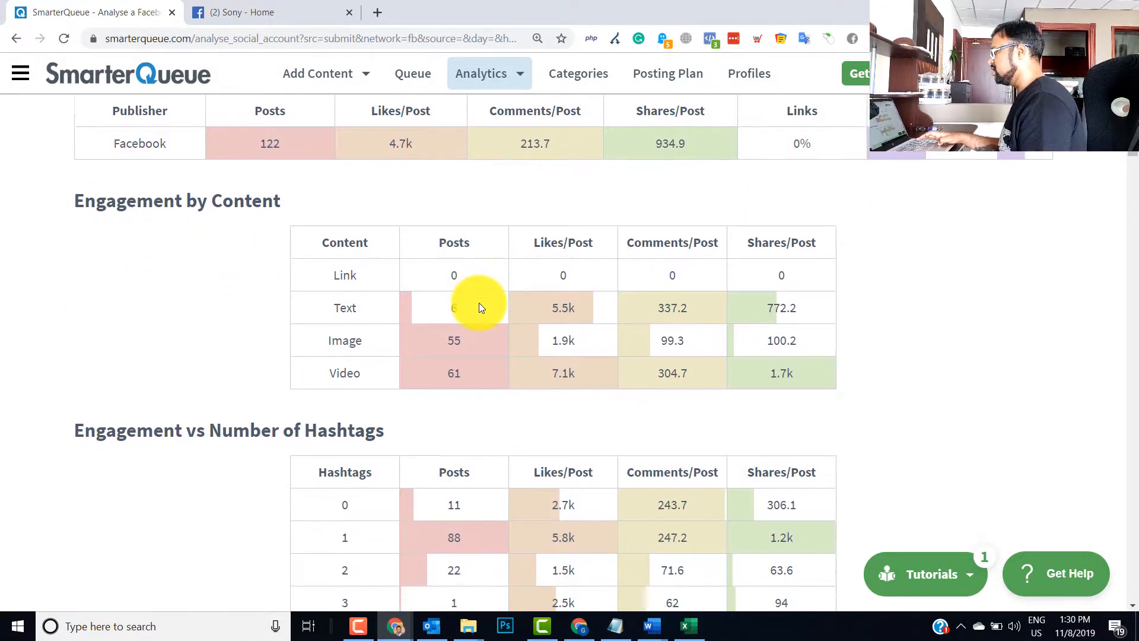
{"action": "scroll", "scroll_direction": "down", "scroll_amount": 3}
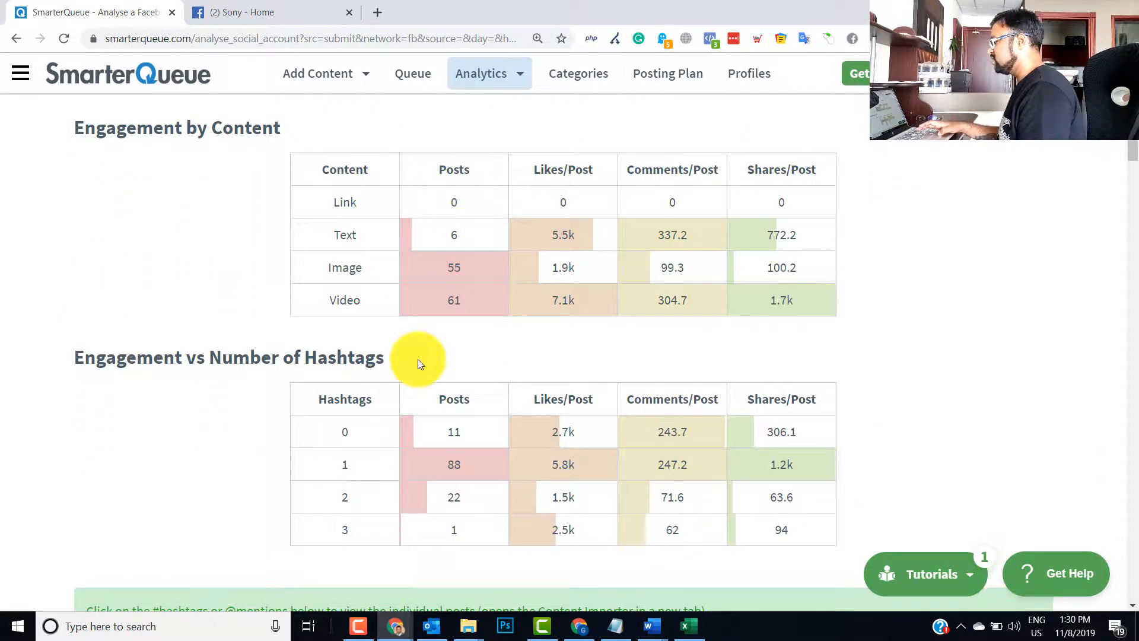
{"action": "mouse_move", "coordinate": [368, 330]}
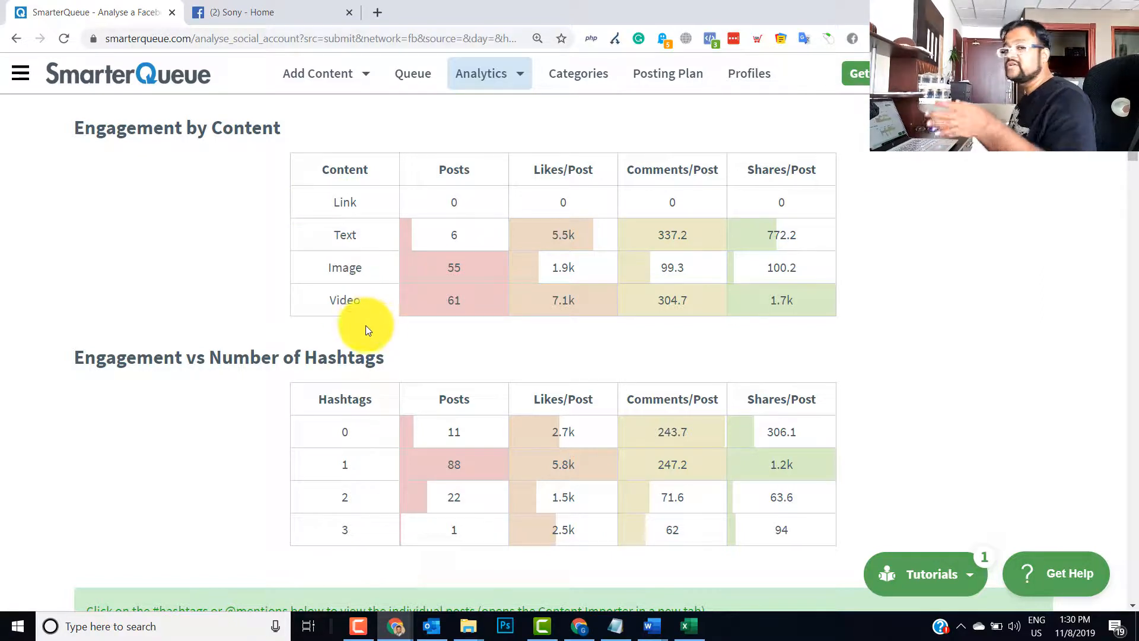
{"action": "mouse_move", "coordinate": [377, 332]}
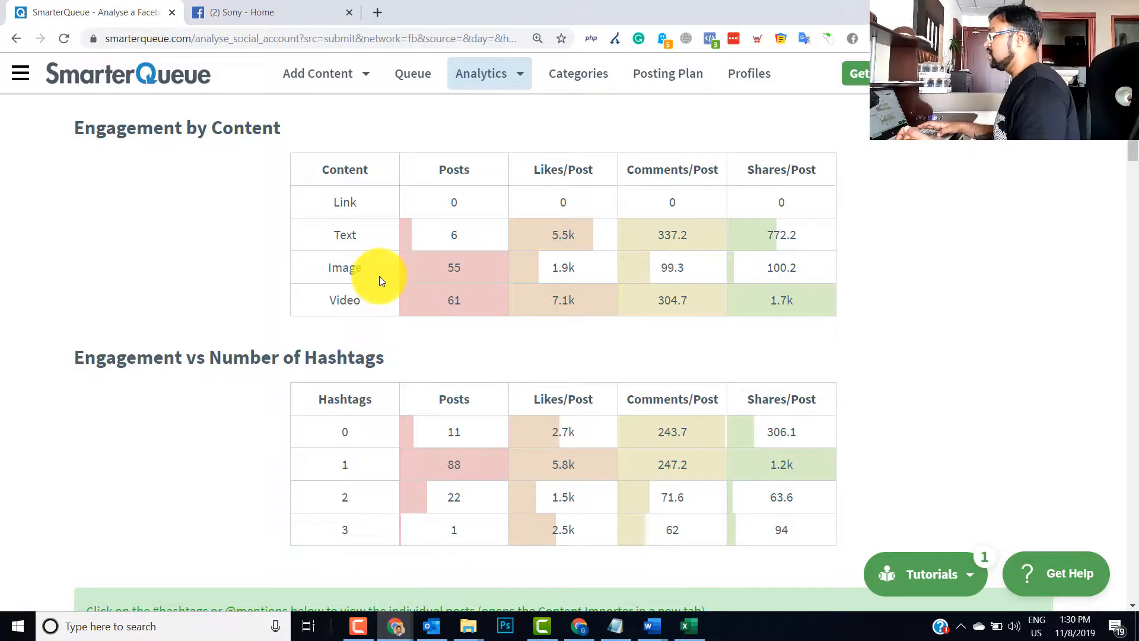
{"action": "mouse_move", "coordinate": [363, 312]}
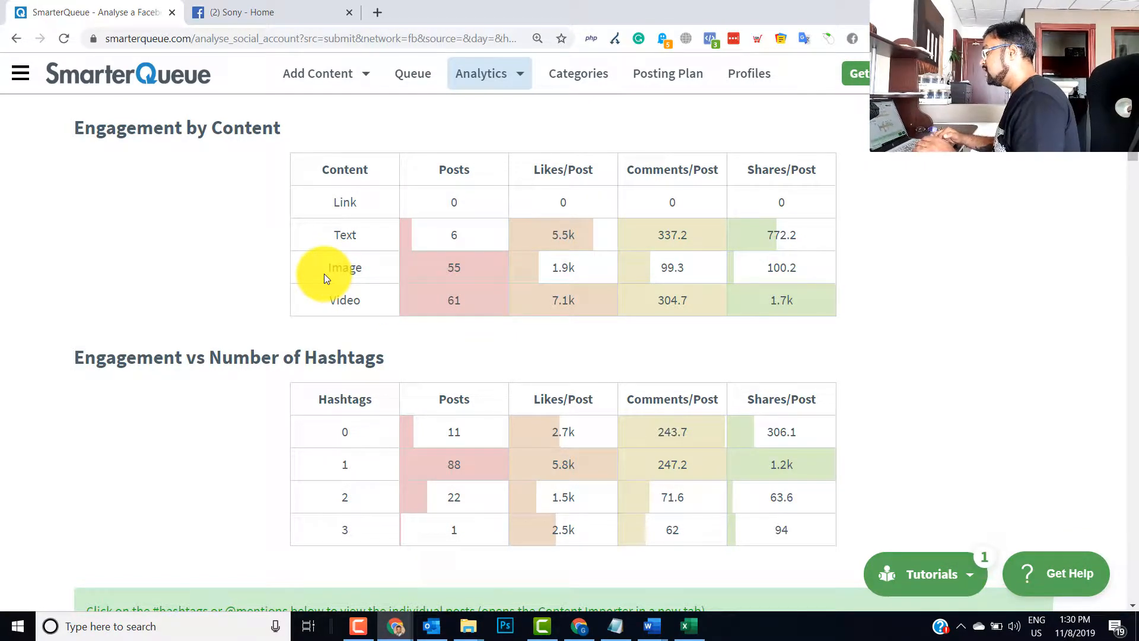
{"action": "scroll", "scroll_direction": "down", "scroll_amount": 3}
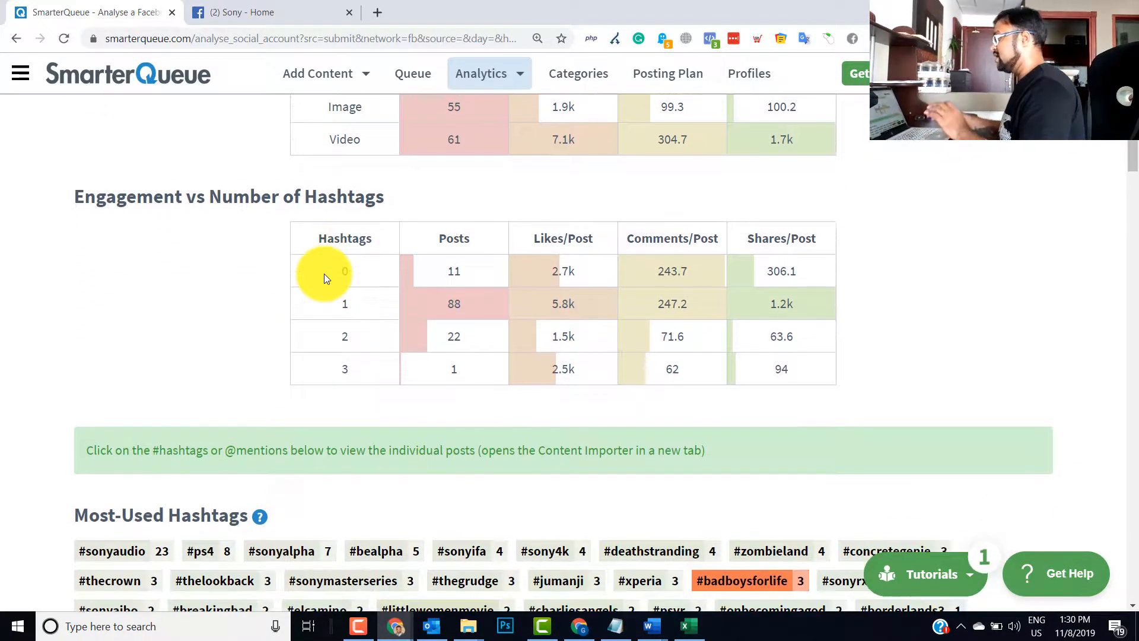
{"action": "scroll", "scroll_direction": "down", "scroll_amount": 3}
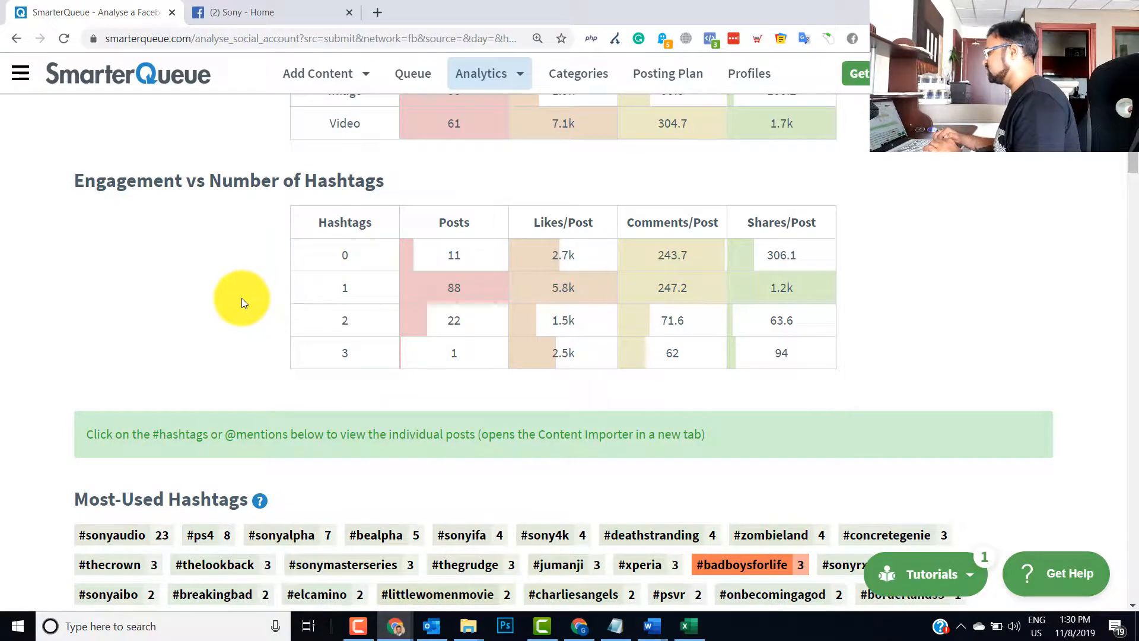
{"action": "scroll", "scroll_direction": "down", "scroll_amount": 3}
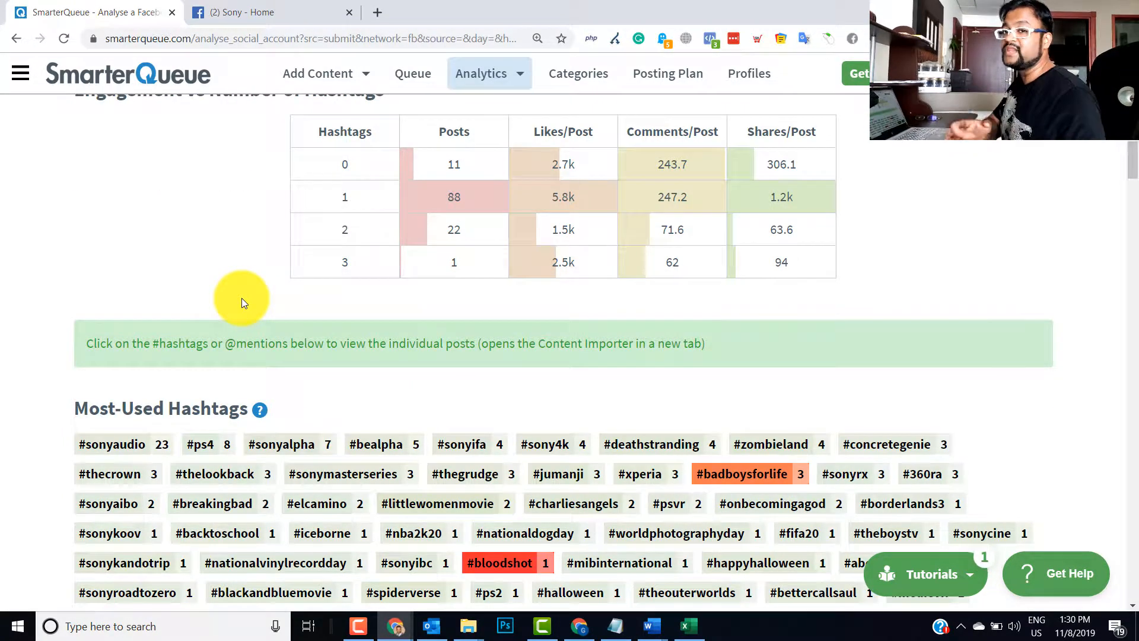
{"action": "scroll", "scroll_direction": "down", "scroll_amount": 3}
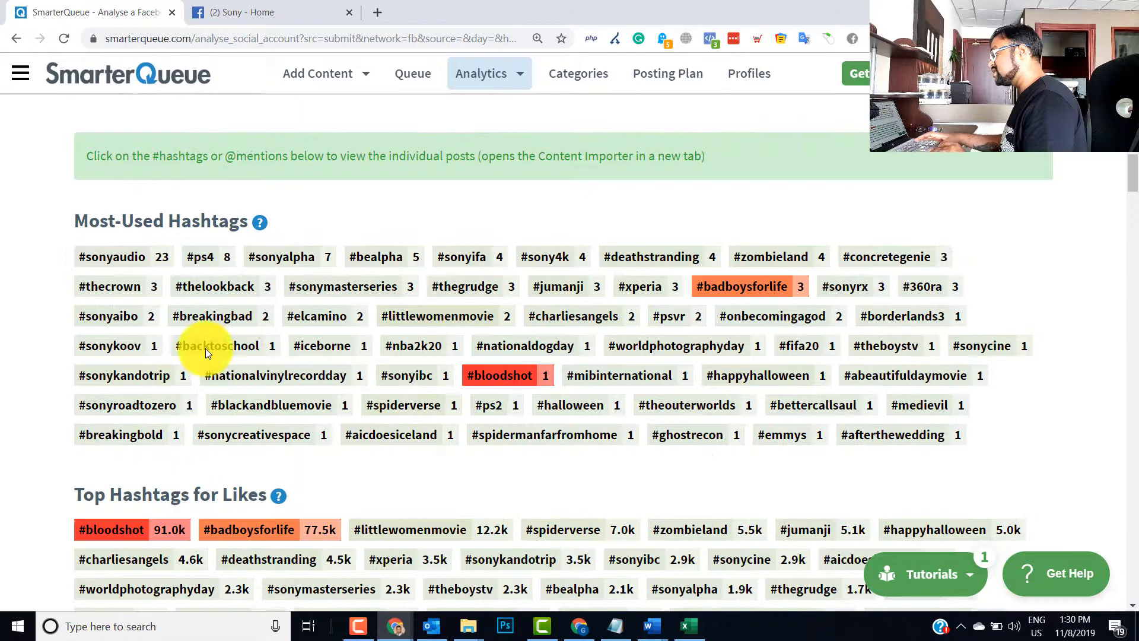
{"action": "scroll", "scroll_direction": "down", "scroll_amount": 3}
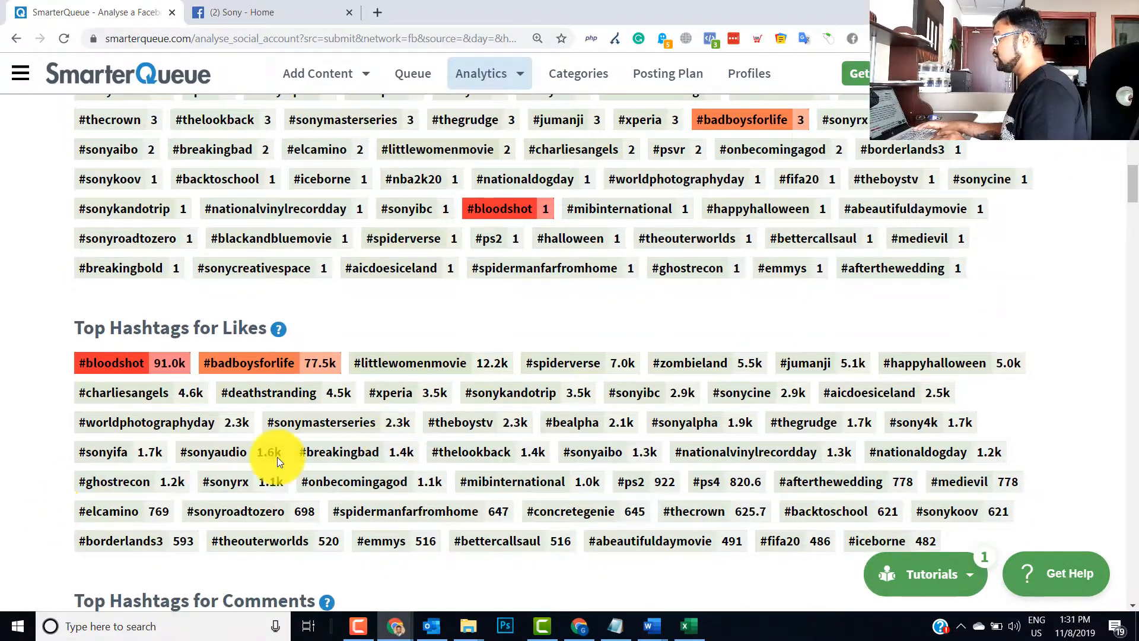
{"action": "scroll", "scroll_direction": "down", "scroll_amount": 3}
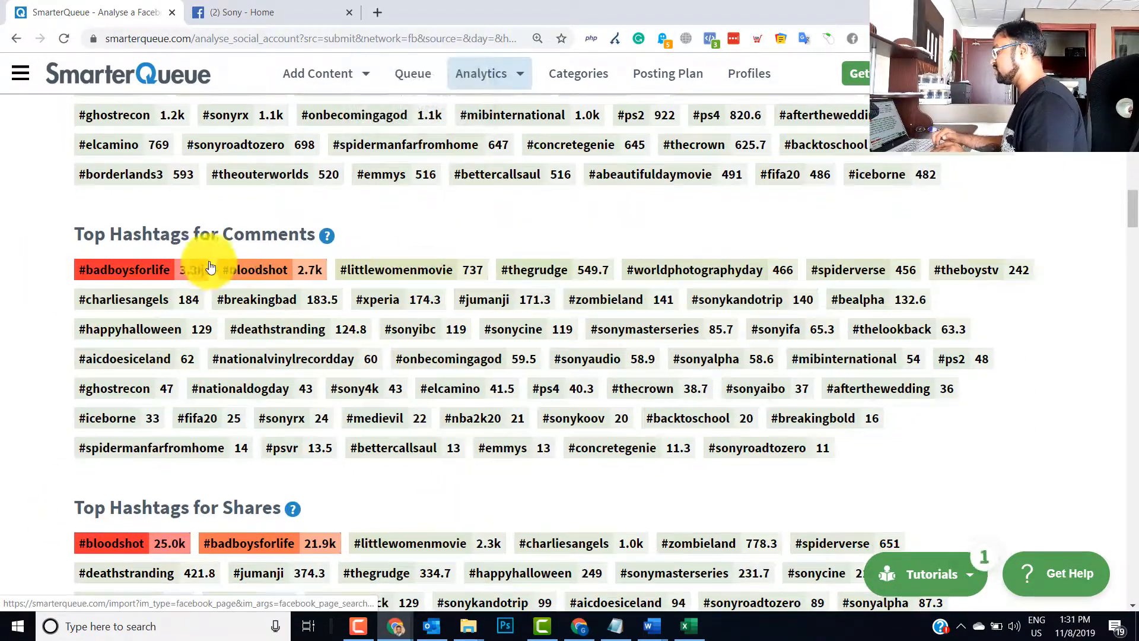
{"action": "scroll", "scroll_direction": "down", "scroll_amount": 3}
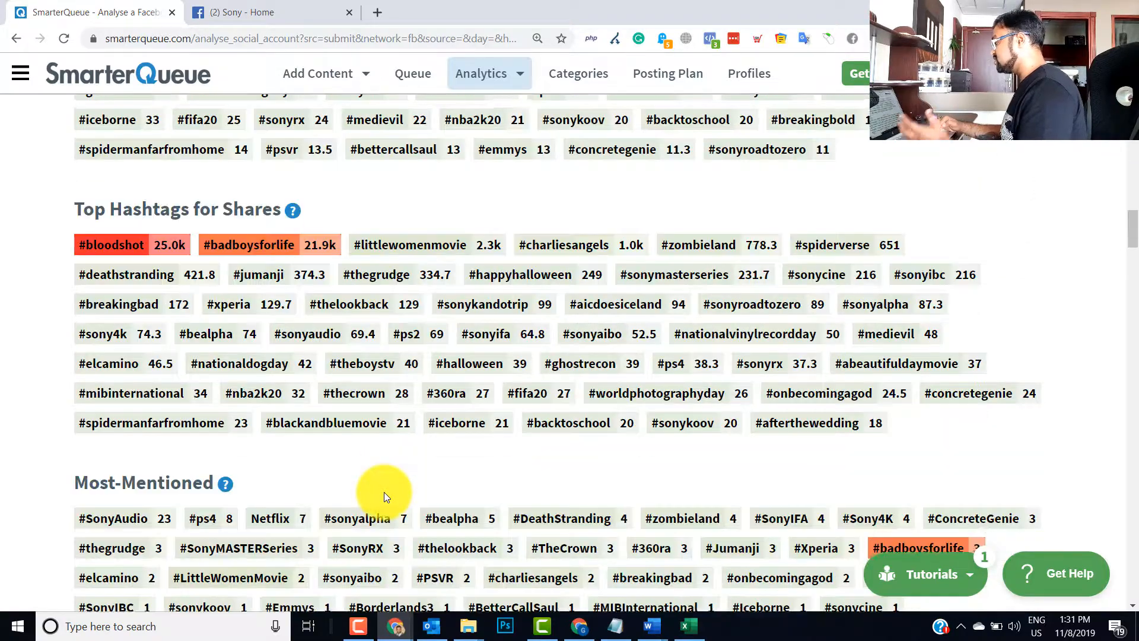
{"action": "scroll", "scroll_direction": "down", "scroll_amount": 3}
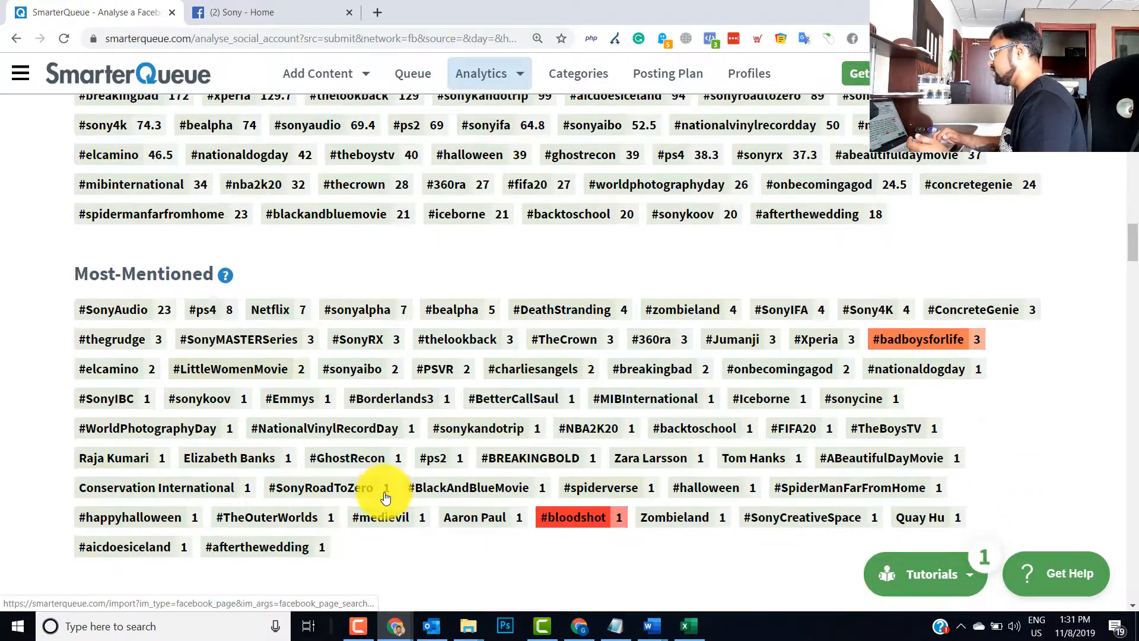
{"action": "scroll", "scroll_direction": "down", "scroll_amount": 3}
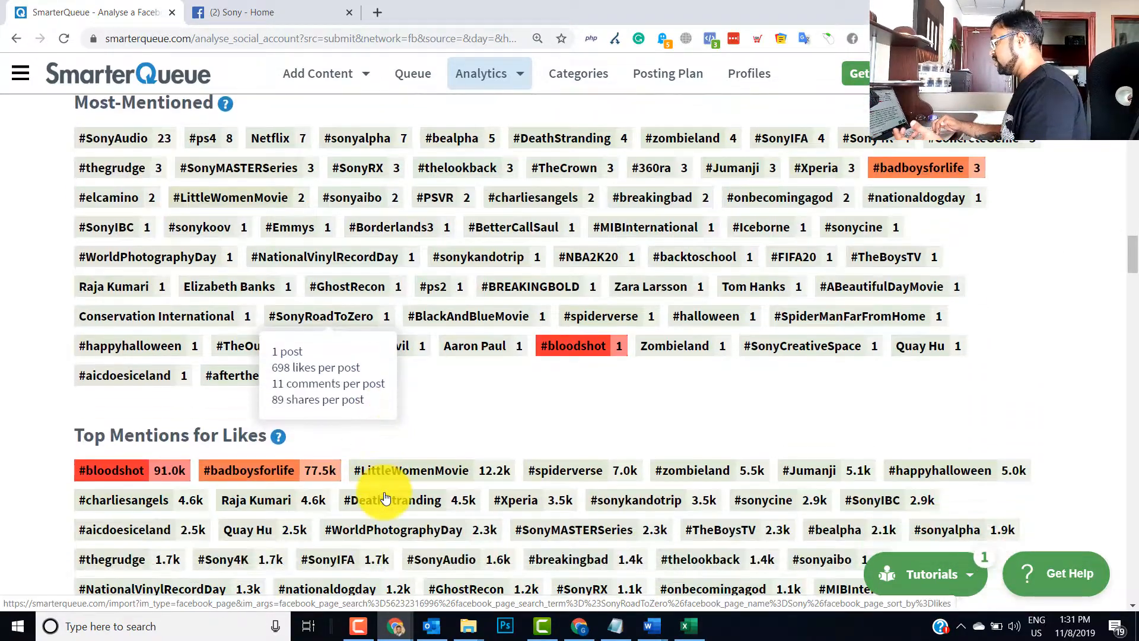
{"action": "scroll", "scroll_direction": "down", "scroll_amount": 3}
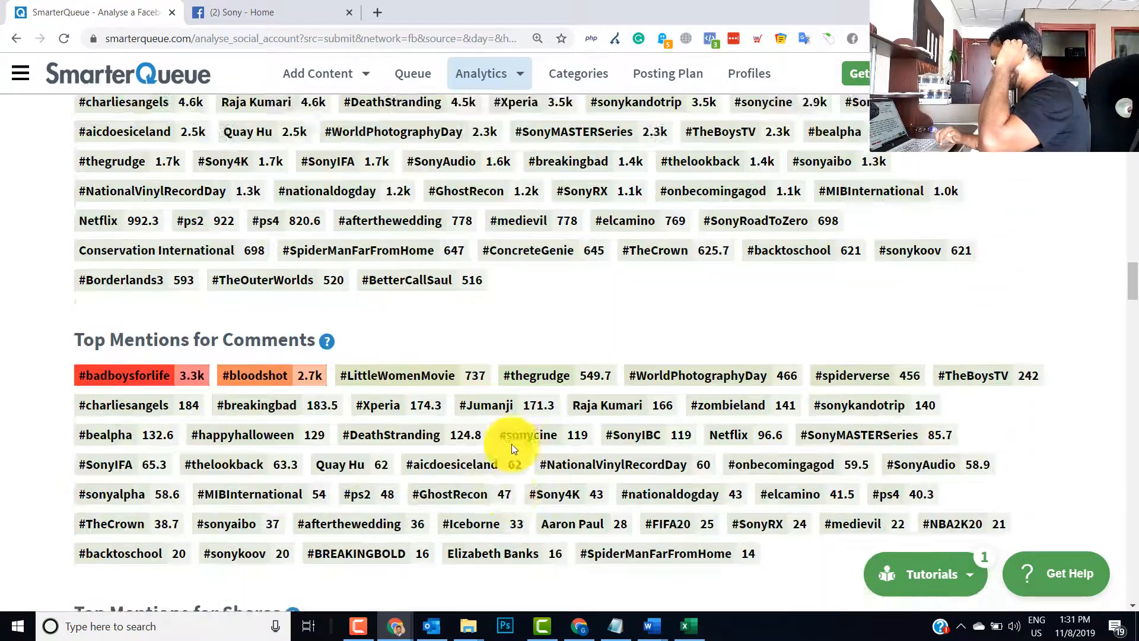
{"action": "scroll", "scroll_direction": "down", "scroll_amount": 3}
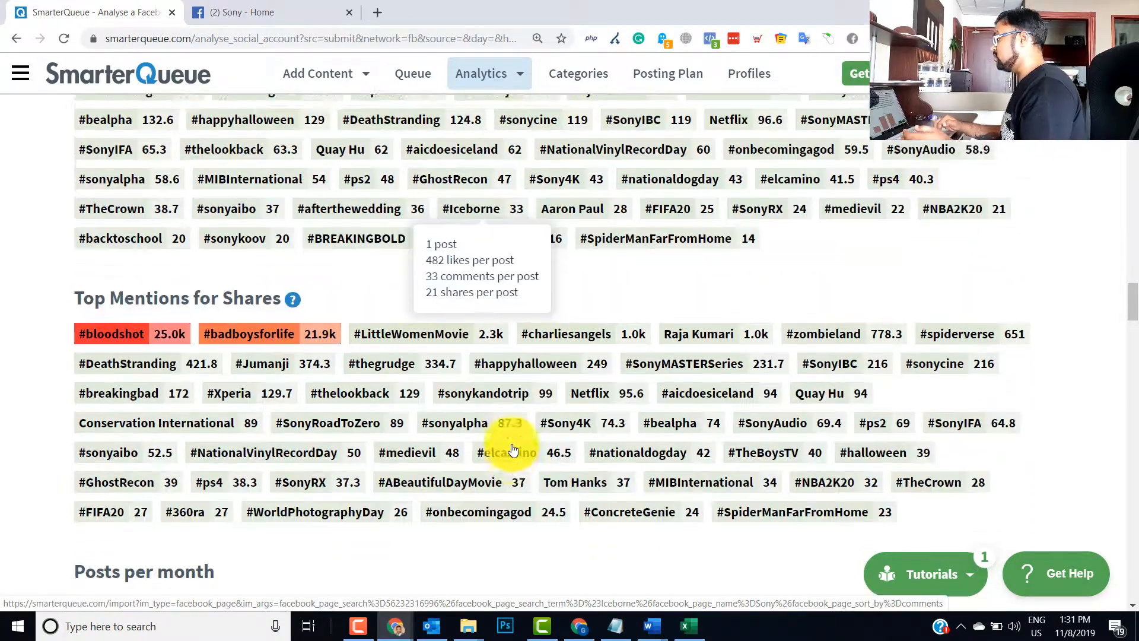
{"action": "scroll", "scroll_direction": "down", "scroll_amount": 3}
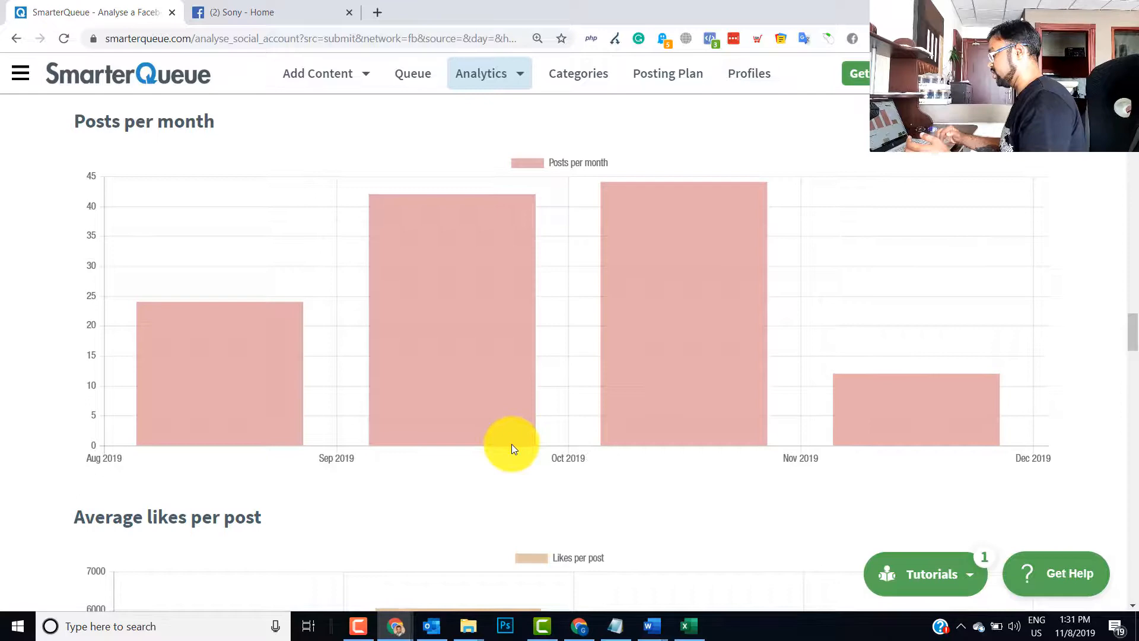
{"action": "scroll", "scroll_direction": "down", "scroll_amount": 3}
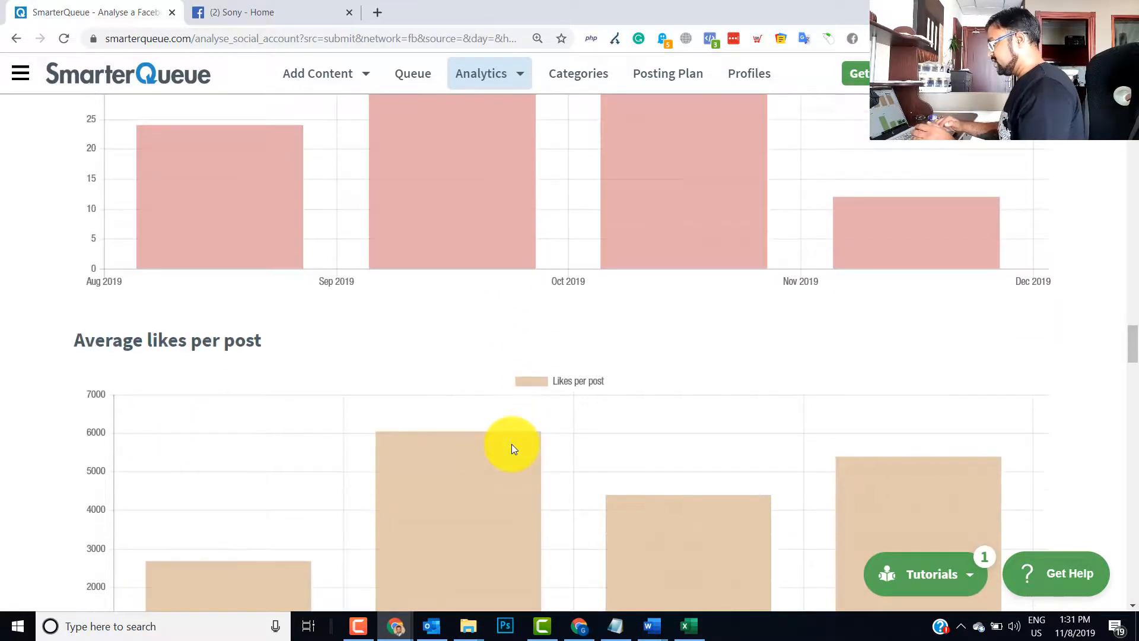
{"action": "scroll", "scroll_direction": "down", "scroll_amount": 3}
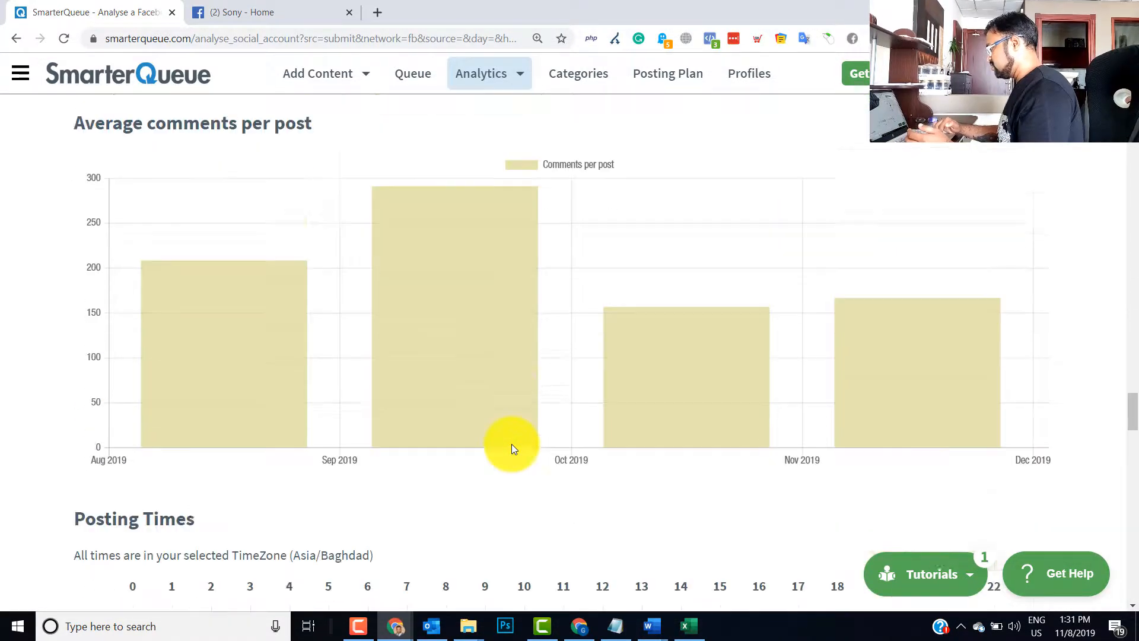
{"action": "scroll", "scroll_direction": "down", "scroll_amount": 3}
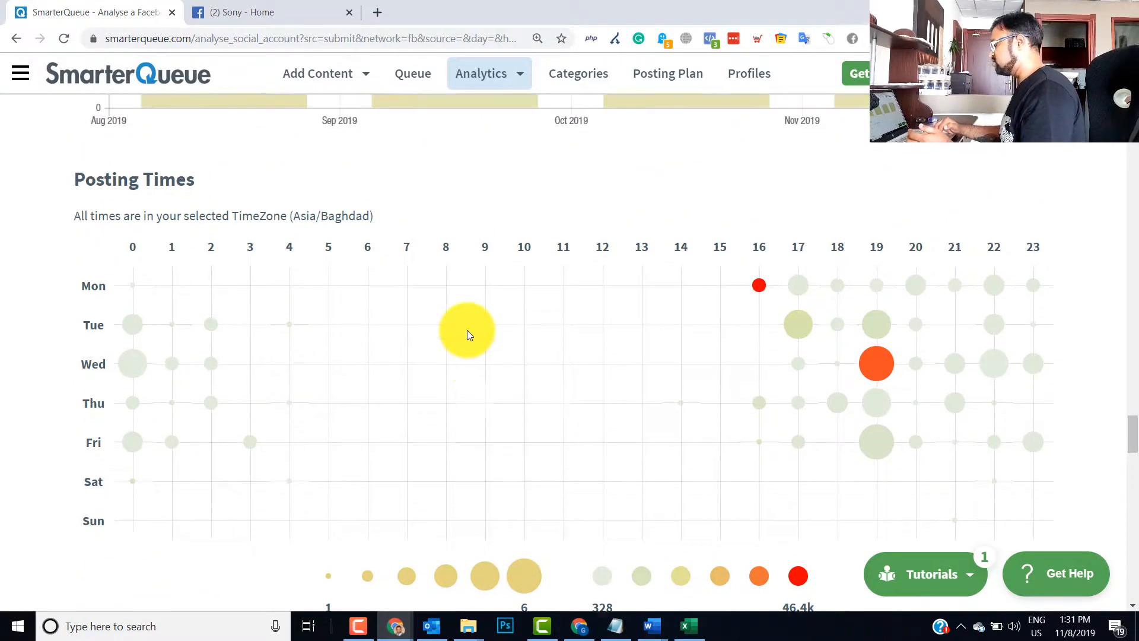
{"action": "scroll", "scroll_direction": "down", "scroll_amount": 3}
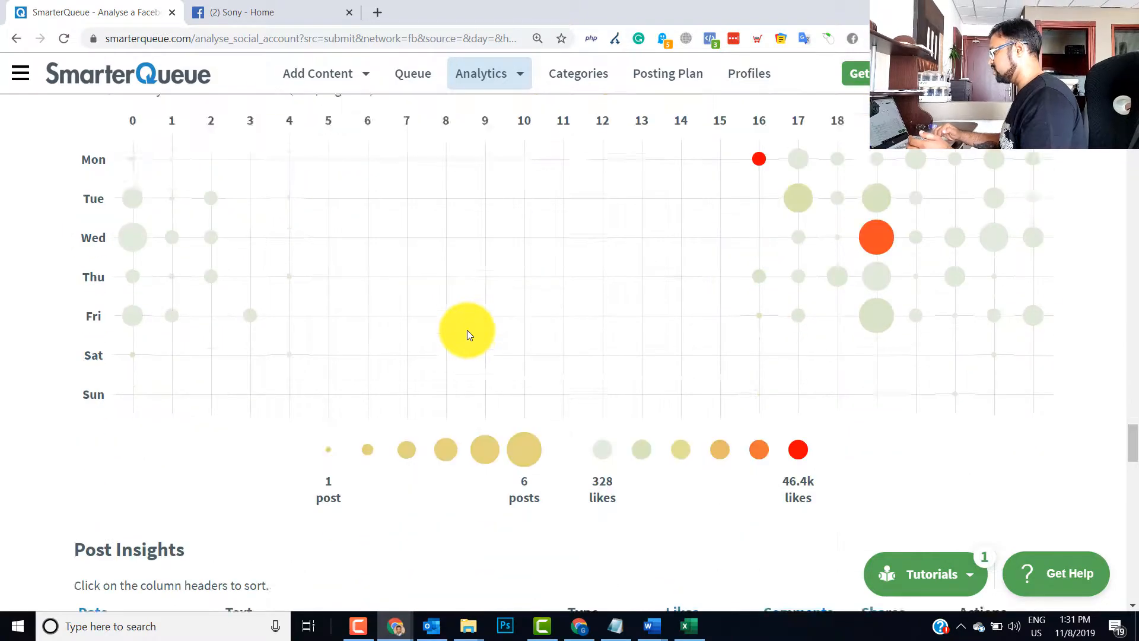
{"action": "scroll", "scroll_direction": "down", "scroll_amount": 3}
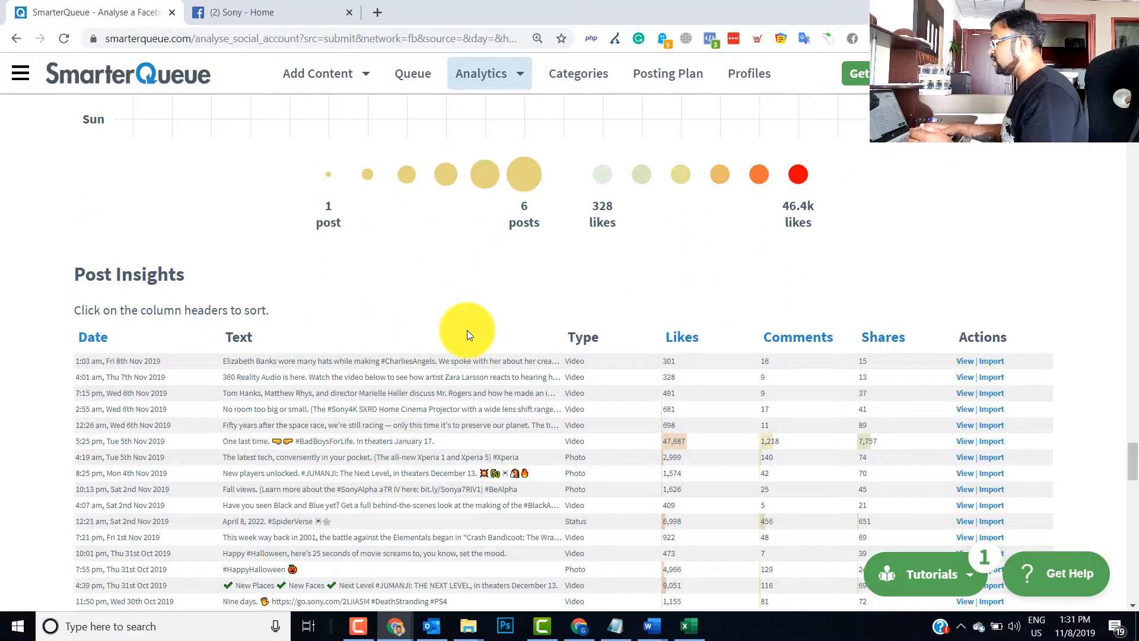
{"action": "scroll", "scroll_direction": "down", "scroll_amount": 3}
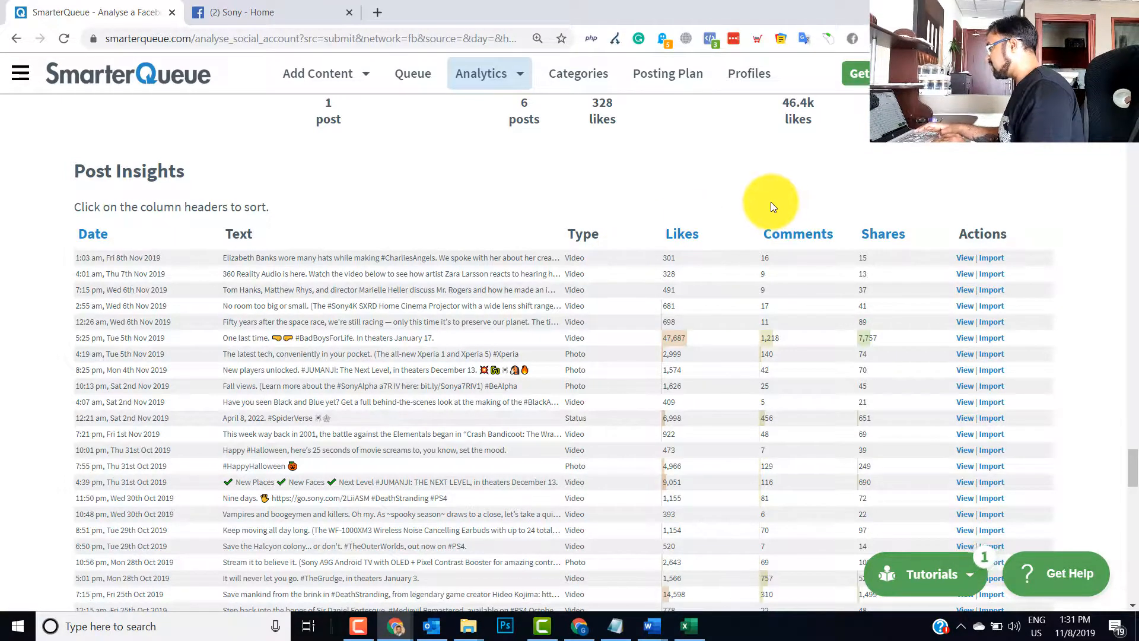
{"action": "scroll", "scroll_direction": "down", "scroll_amount": 3}
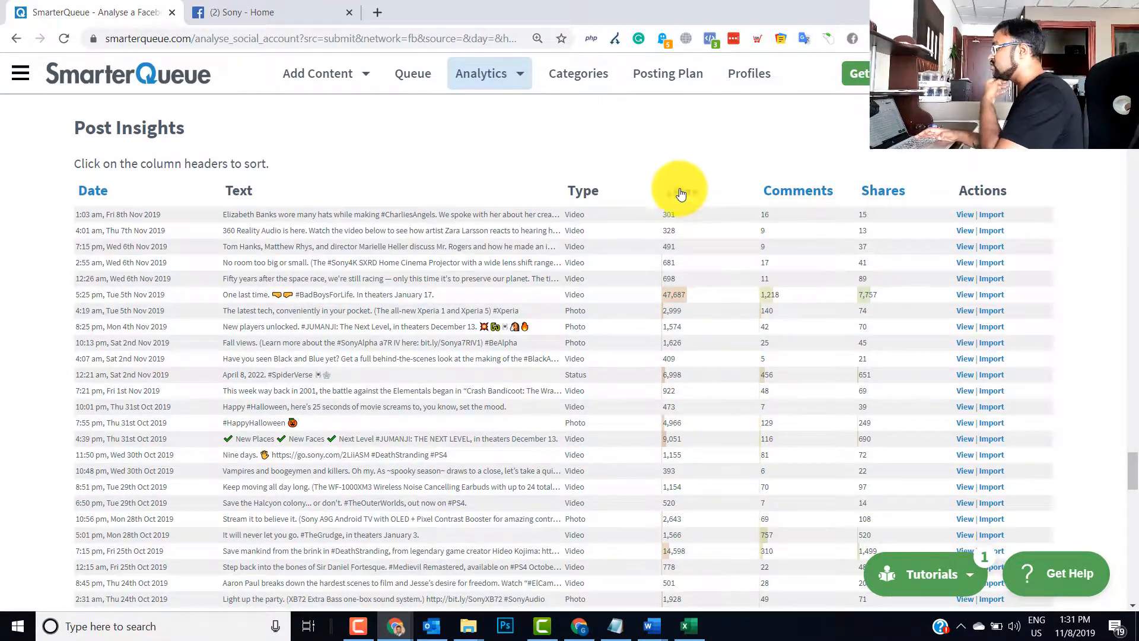
Sort Post Insights by Likes and browse down to posts with around 500 likes.
{"action": "left_click", "coordinate": [679, 190]}
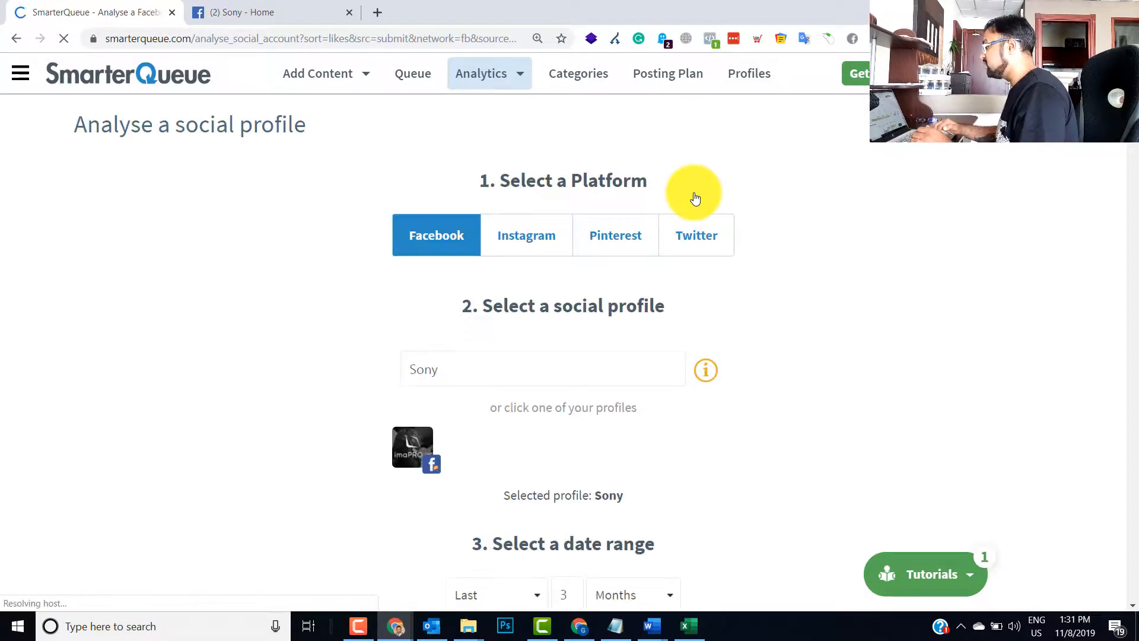
{"action": "scroll", "scroll_direction": "down", "scroll_amount": 3}
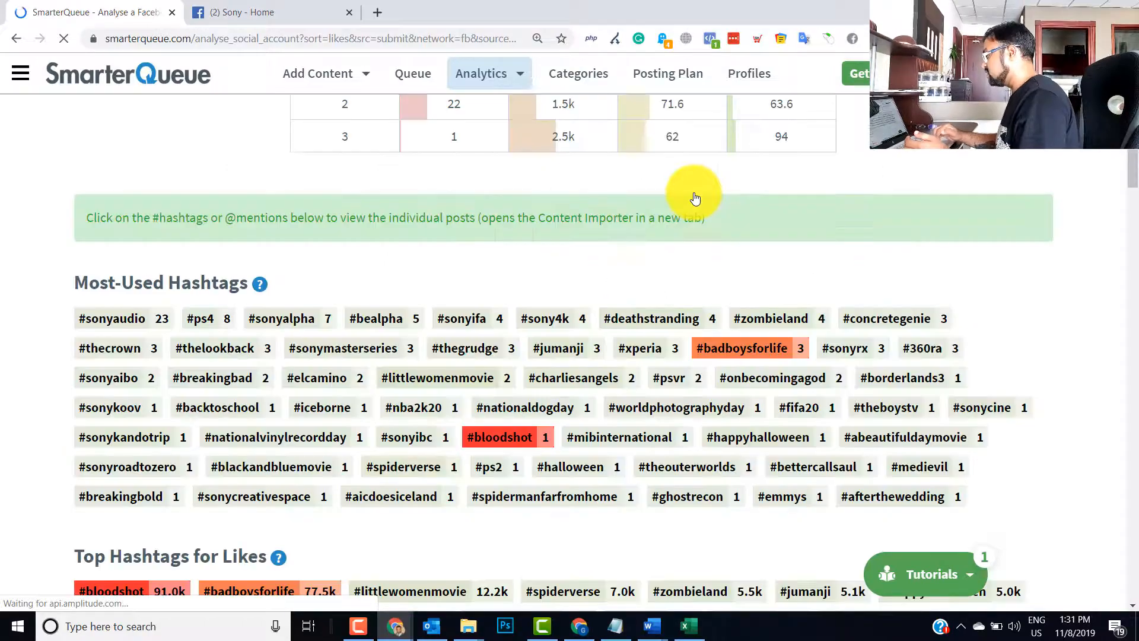
{"action": "scroll", "scroll_direction": "down", "scroll_amount": 3}
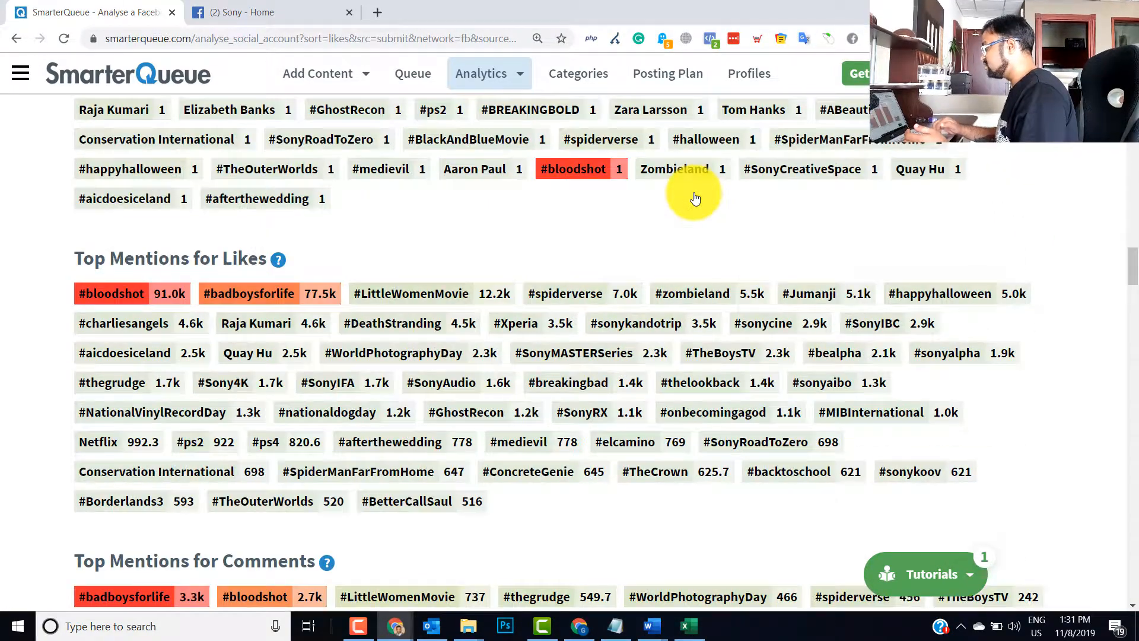
{"action": "scroll", "scroll_direction": "down", "scroll_amount": 3}
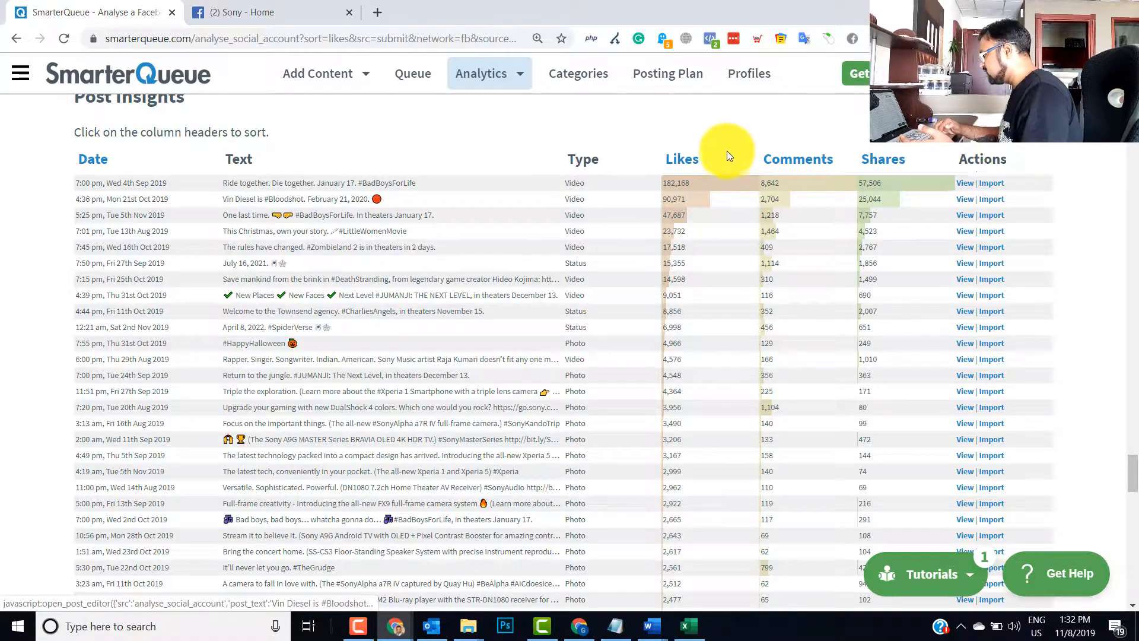
{"action": "scroll", "scroll_direction": "down", "scroll_amount": 3}
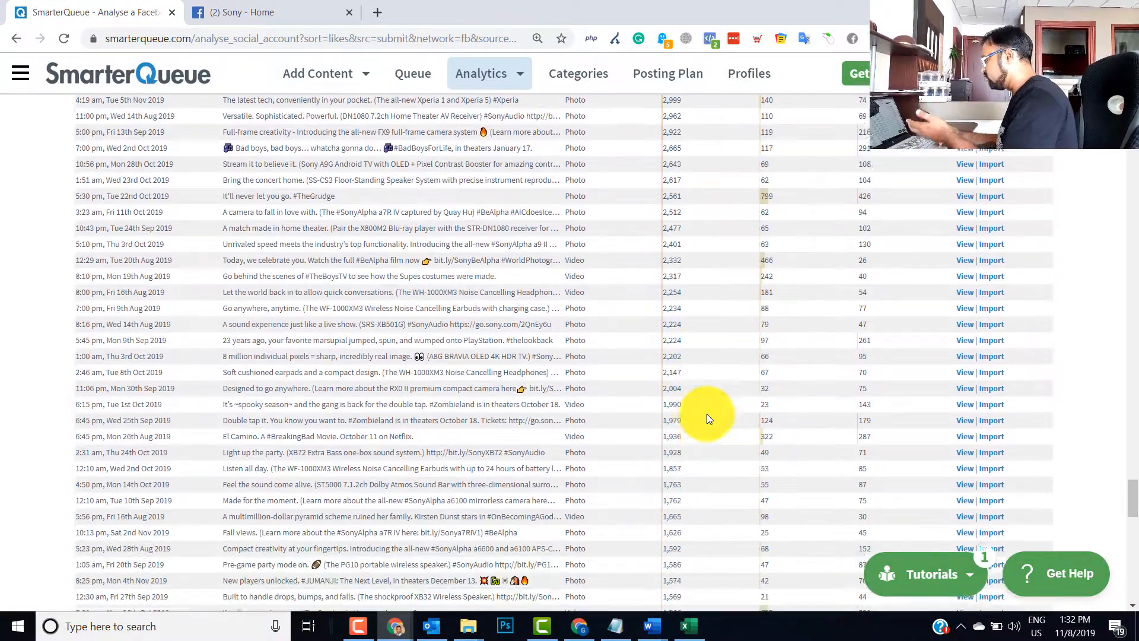
{"action": "scroll", "scroll_direction": "down", "scroll_amount": 3}
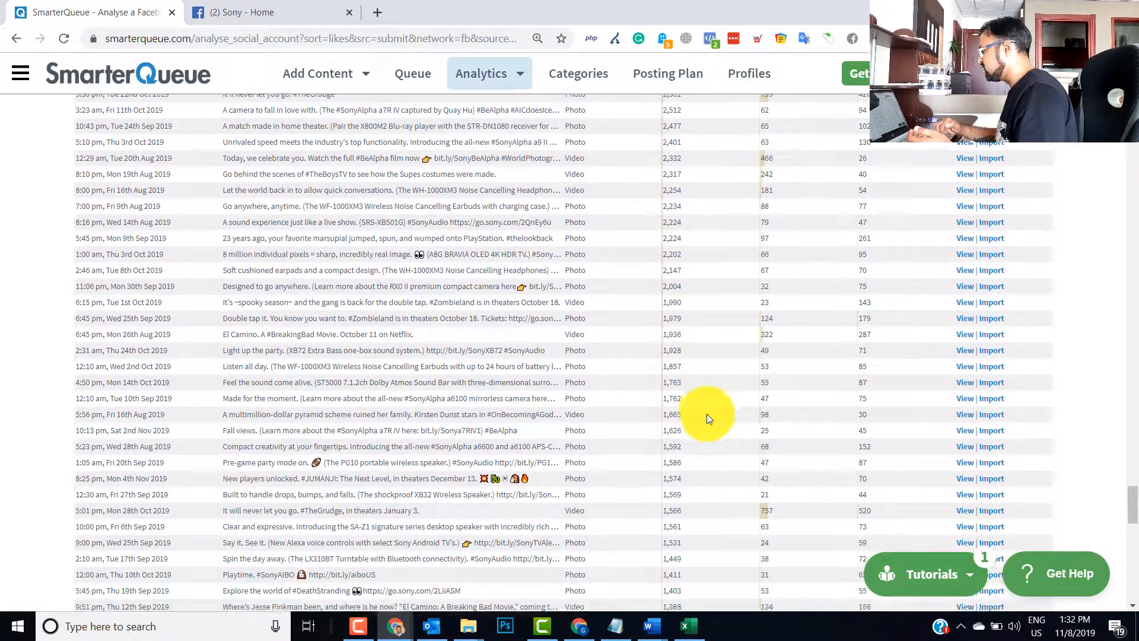
{"action": "scroll", "scroll_direction": "down", "scroll_amount": 3}
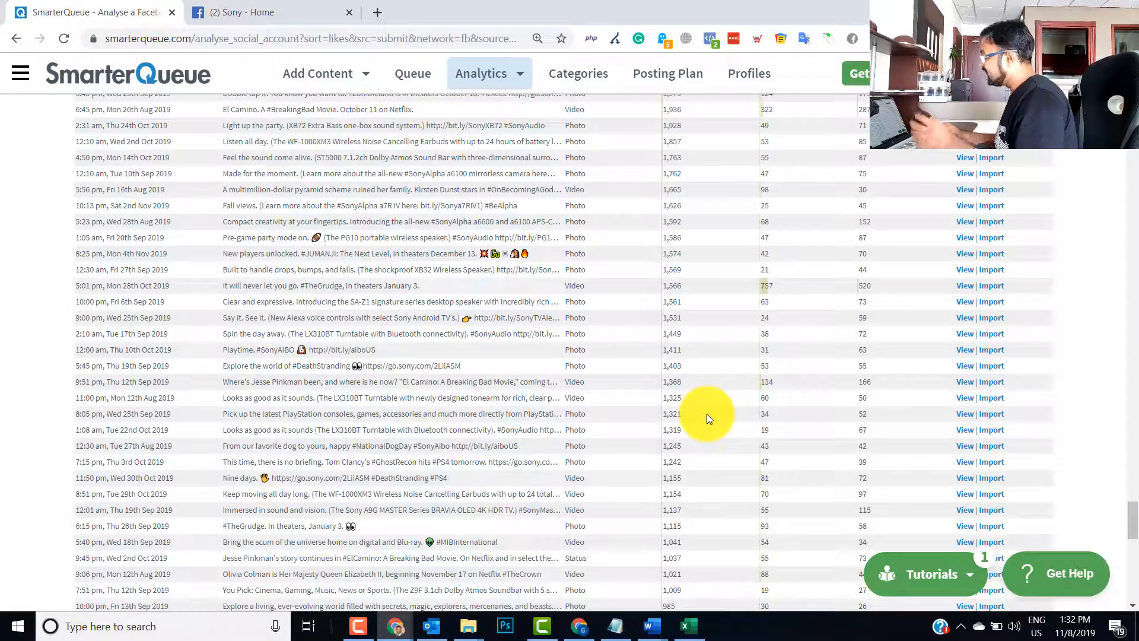
{"action": "scroll", "scroll_direction": "down", "scroll_amount": 3}
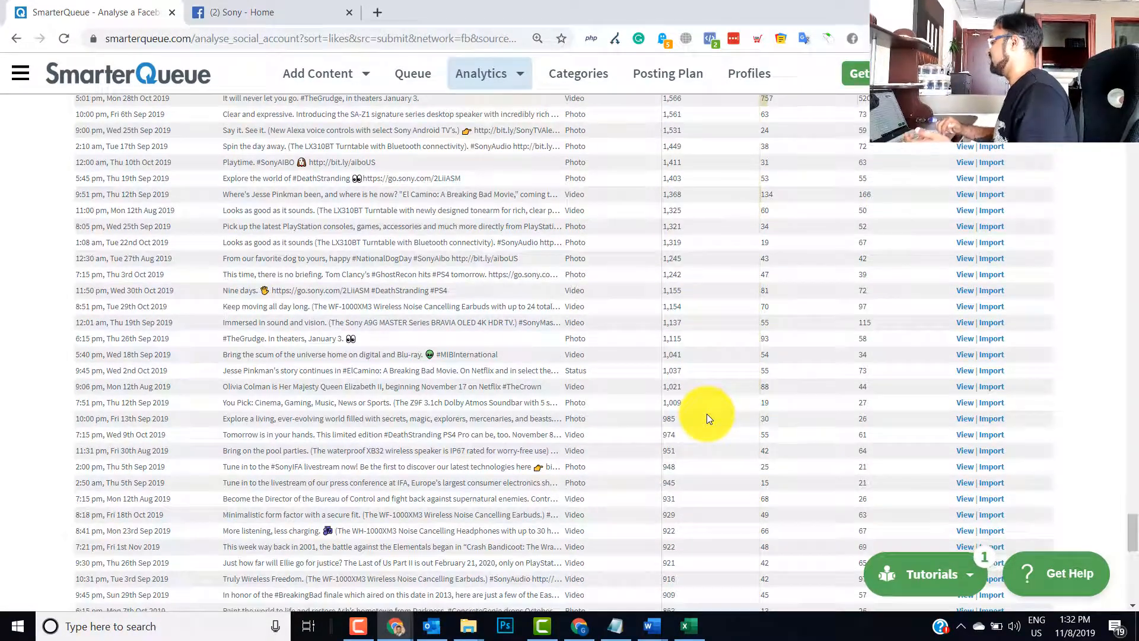
{"action": "scroll", "scroll_direction": "down", "scroll_amount": 3}
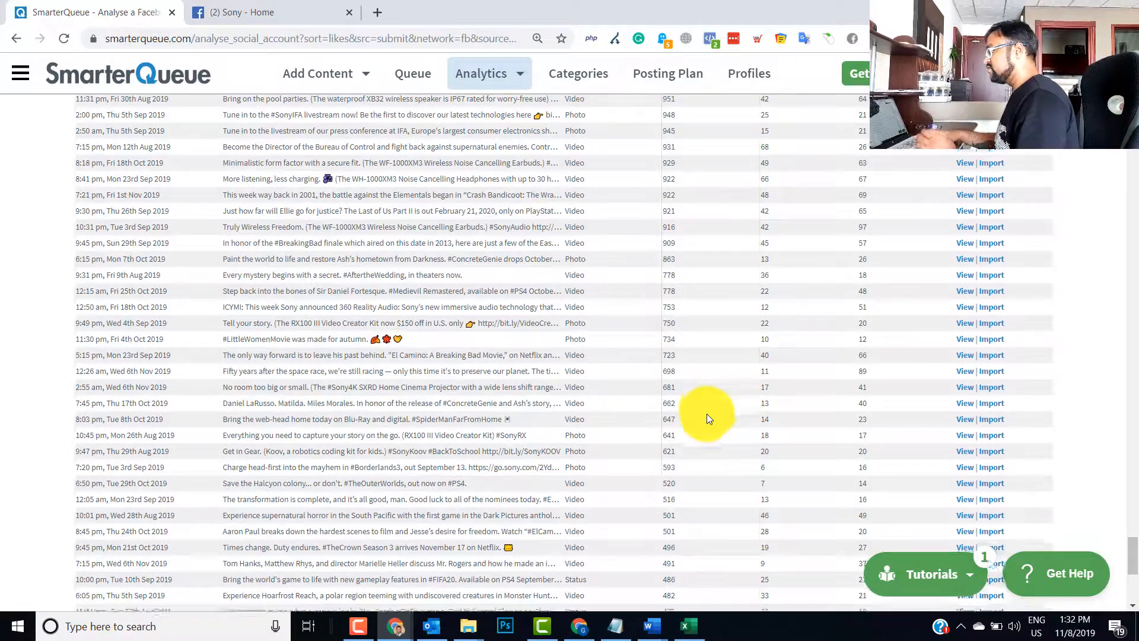